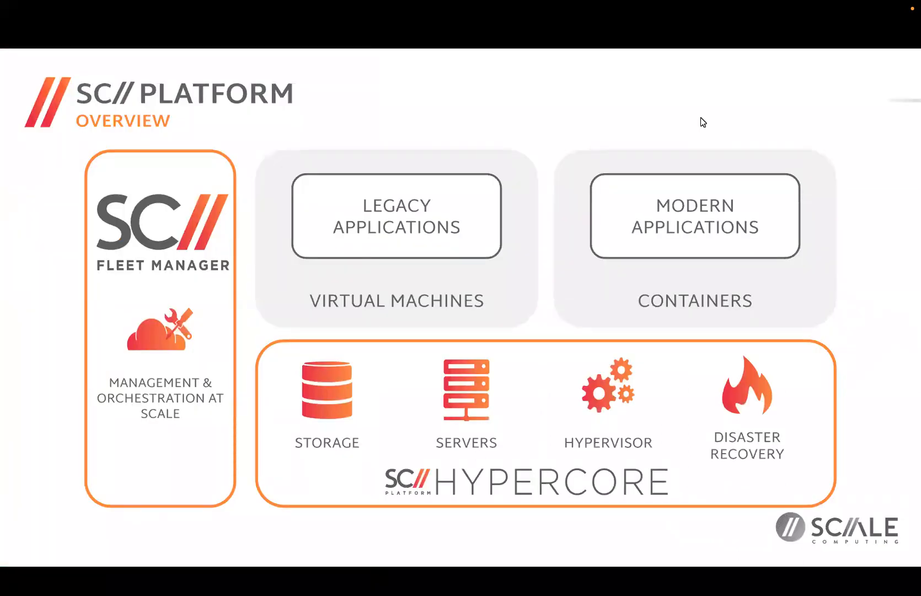
mouse_move(671, 171)
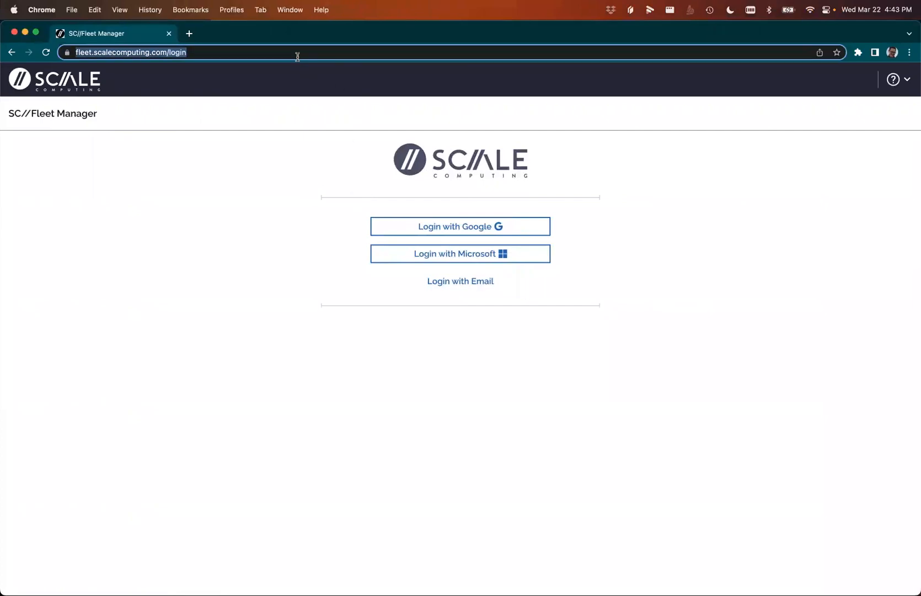
mouse_move(460, 226)
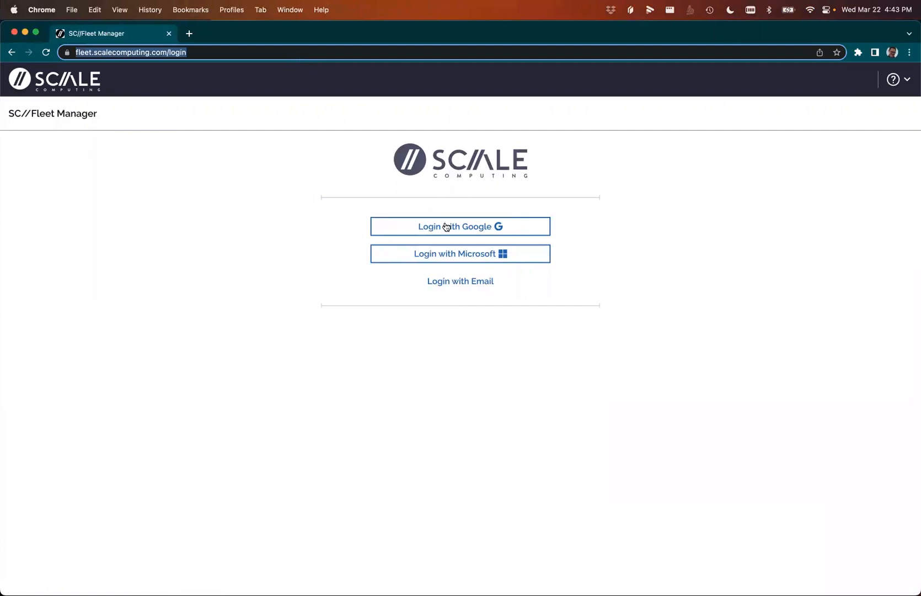
Step: Sign in with the Google work account and list the ScaleLab-CT and ScaleLabDR-CT clusters
click(460, 226)
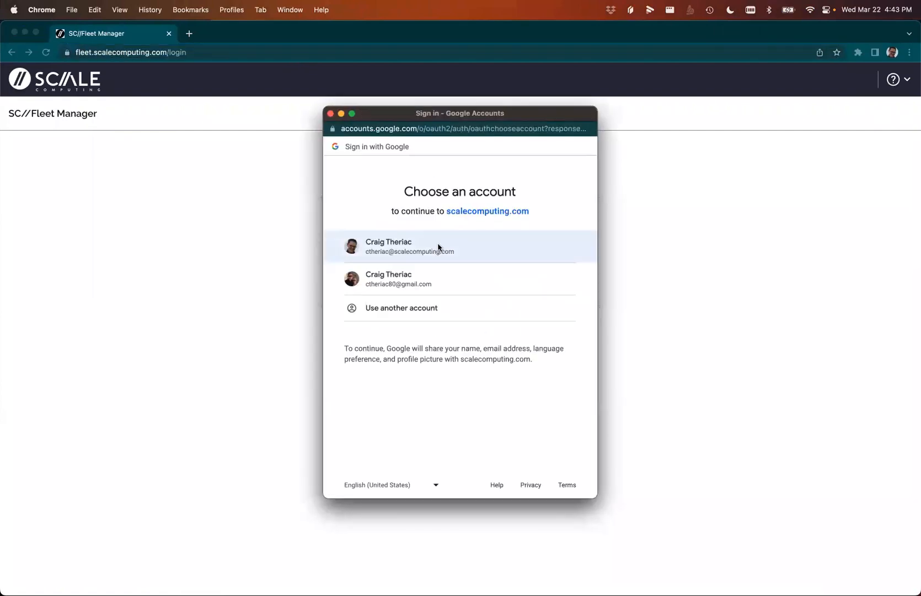
click(409, 246)
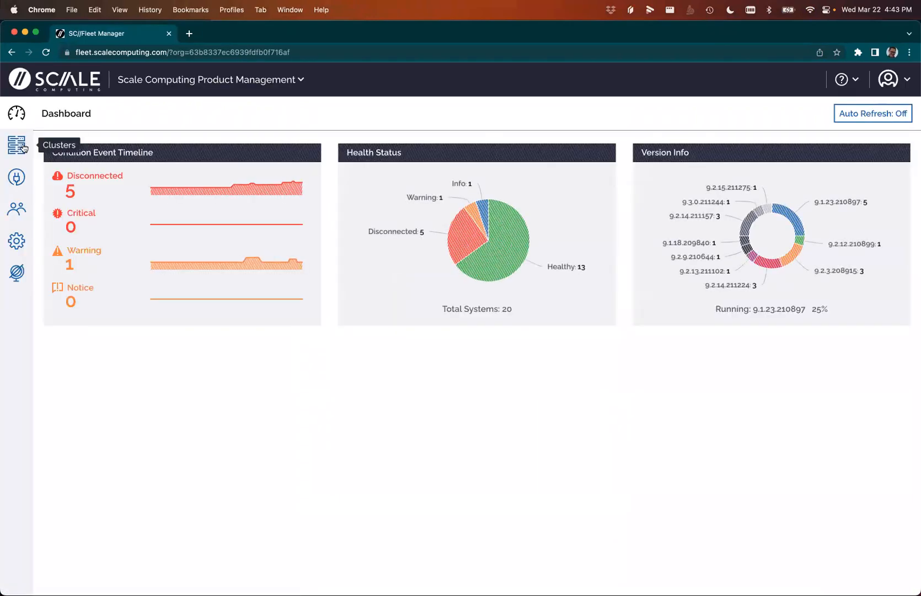
click(17, 145)
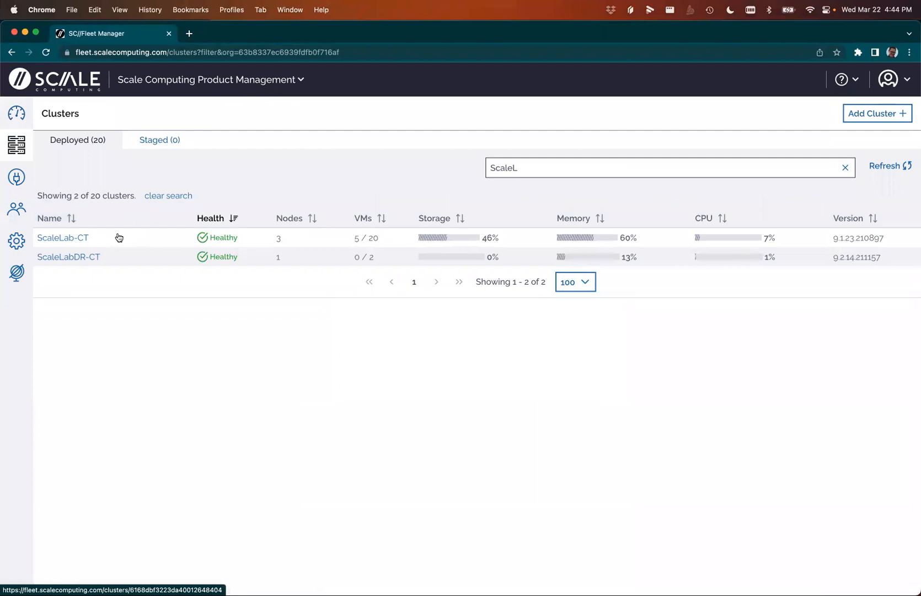
mouse_move(102, 260)
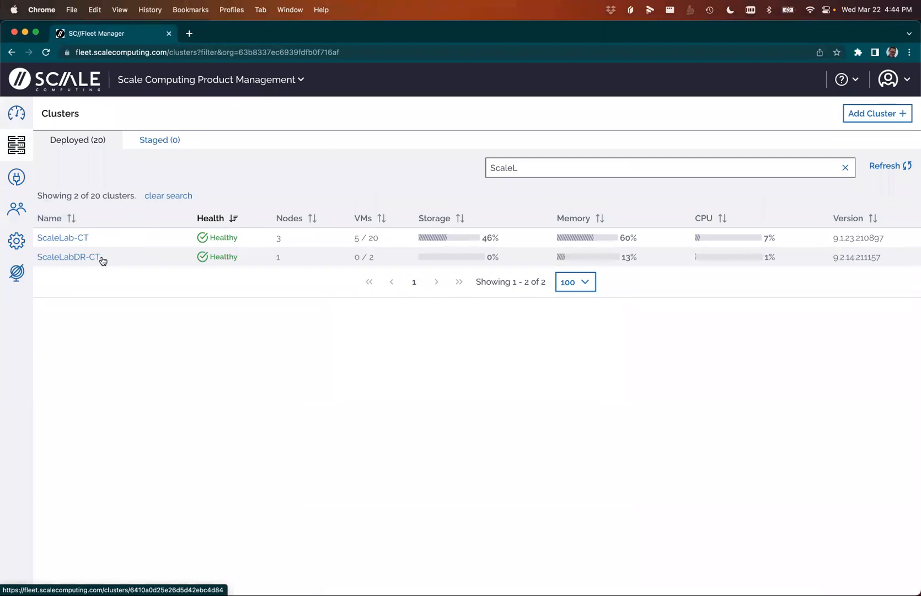
mouse_move(271, 271)
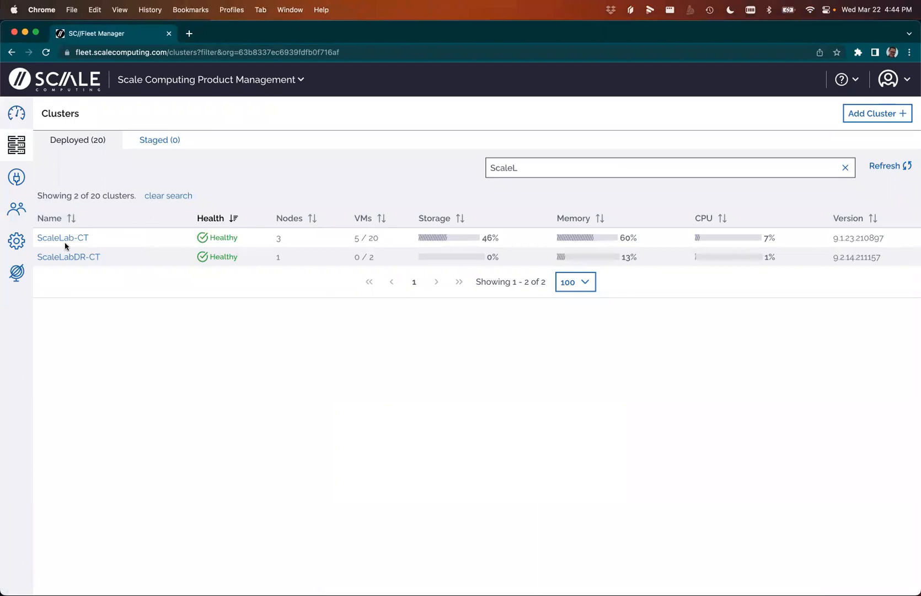
Step: Launch ScaleLab-CT's HyperCore console from its cluster details in Fleet Manager
click(62, 237)
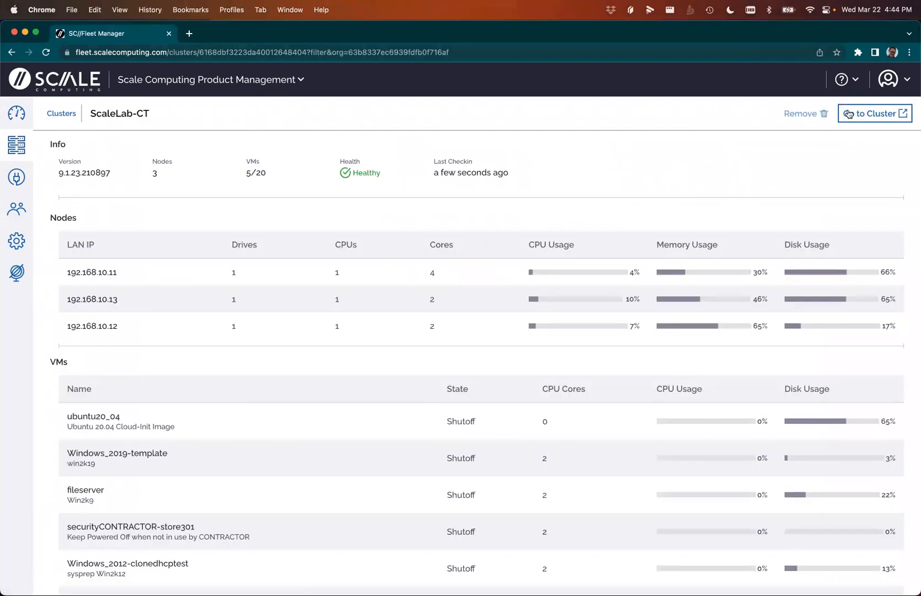
click(874, 112)
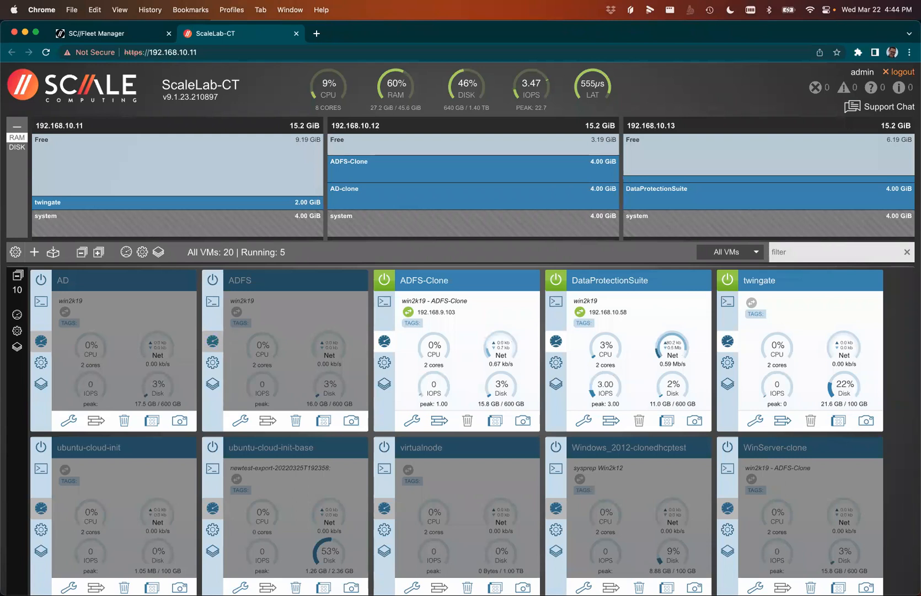
mouse_move(591, 5)
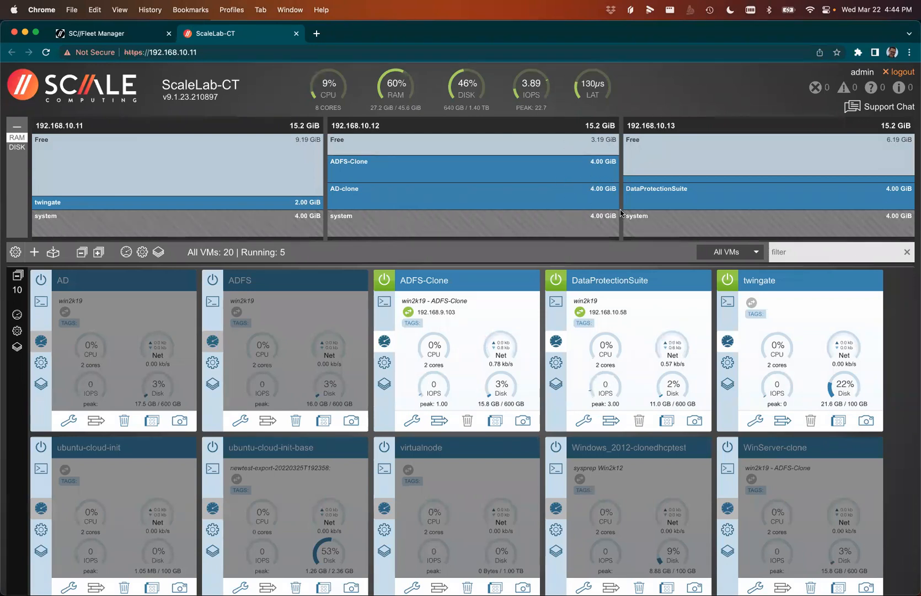
mouse_move(779, 191)
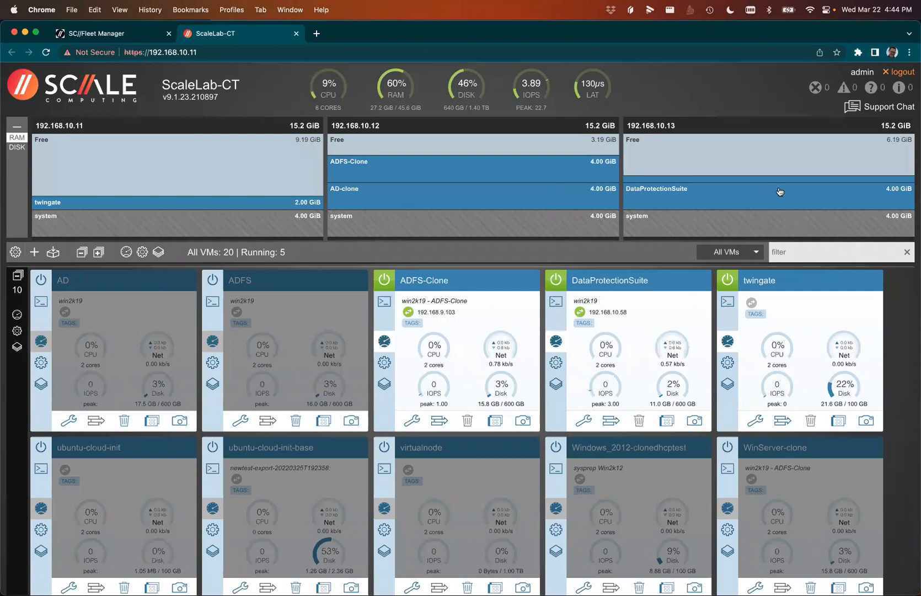
mouse_move(634, 195)
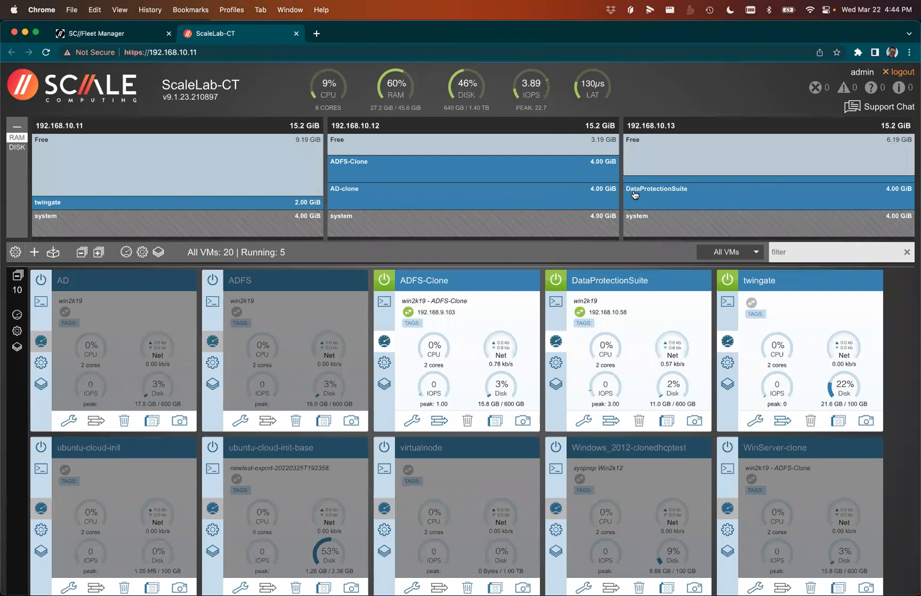
mouse_move(595, 247)
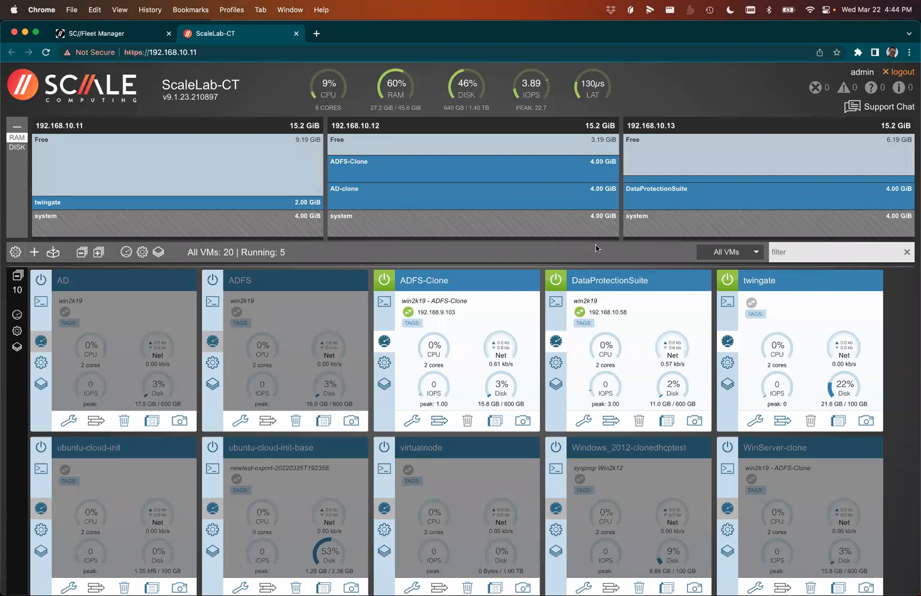
mouse_move(272, 182)
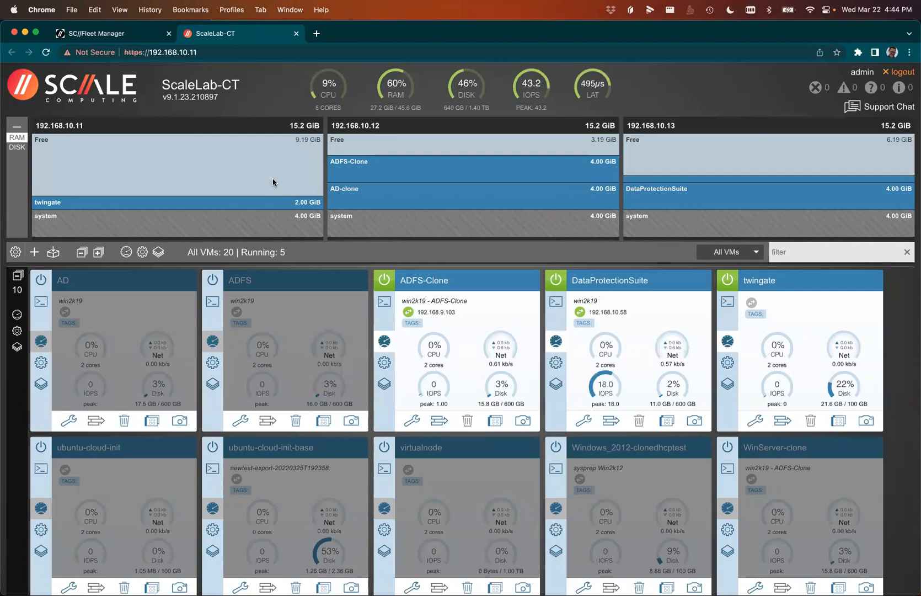
mouse_move(290, 169)
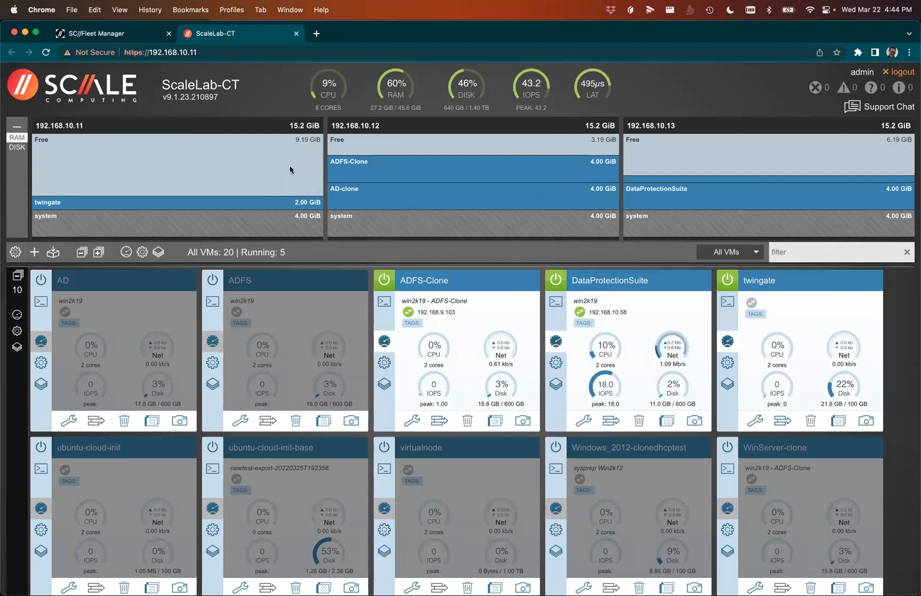
mouse_move(378, 77)
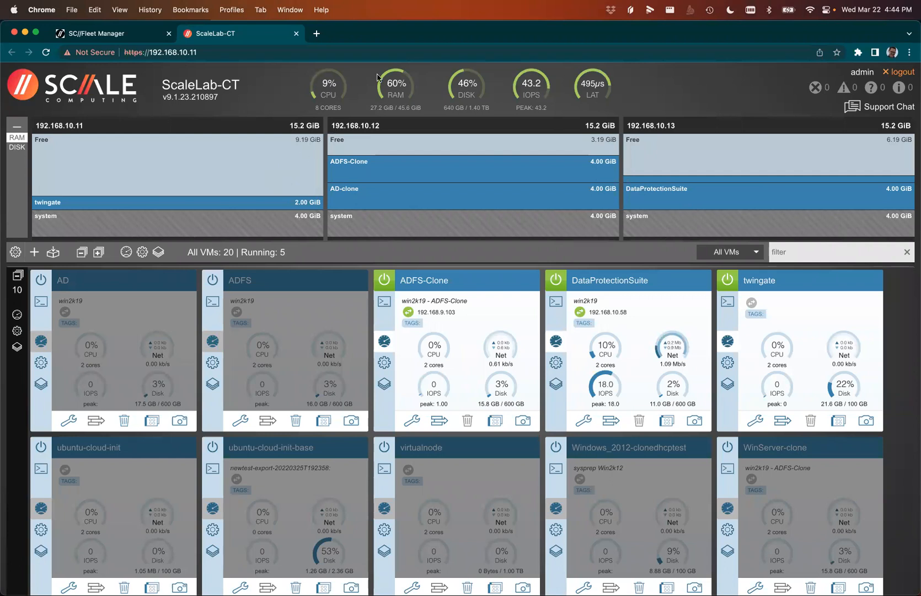
mouse_move(388, 61)
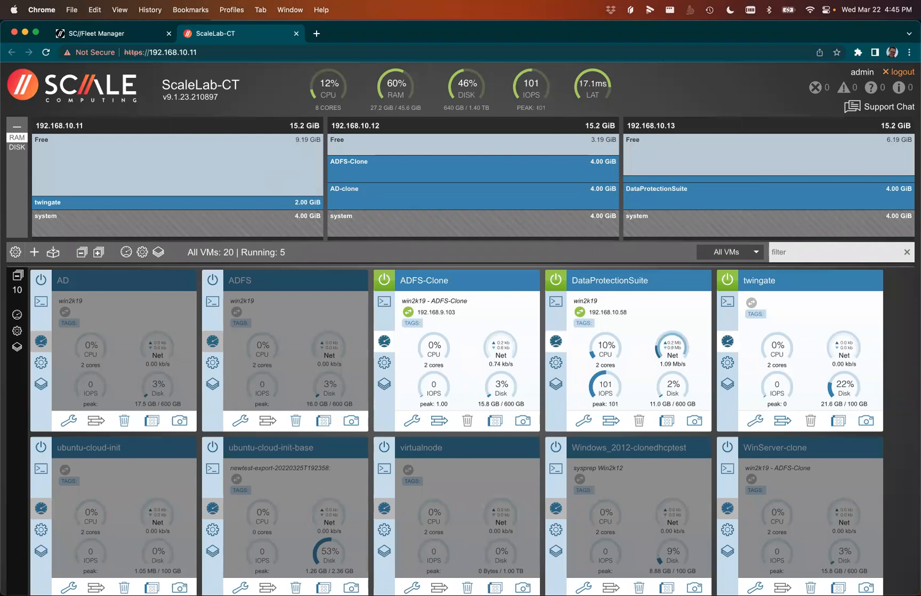
Step: Filter the VM list by 'data' and show DataProtectionSuite's snapshot details
click(829, 252)
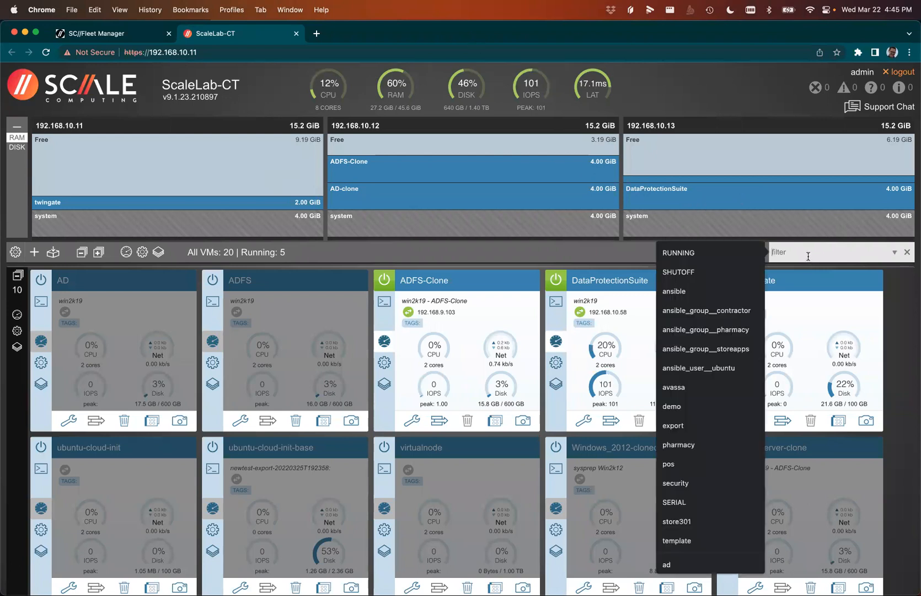
text(data)
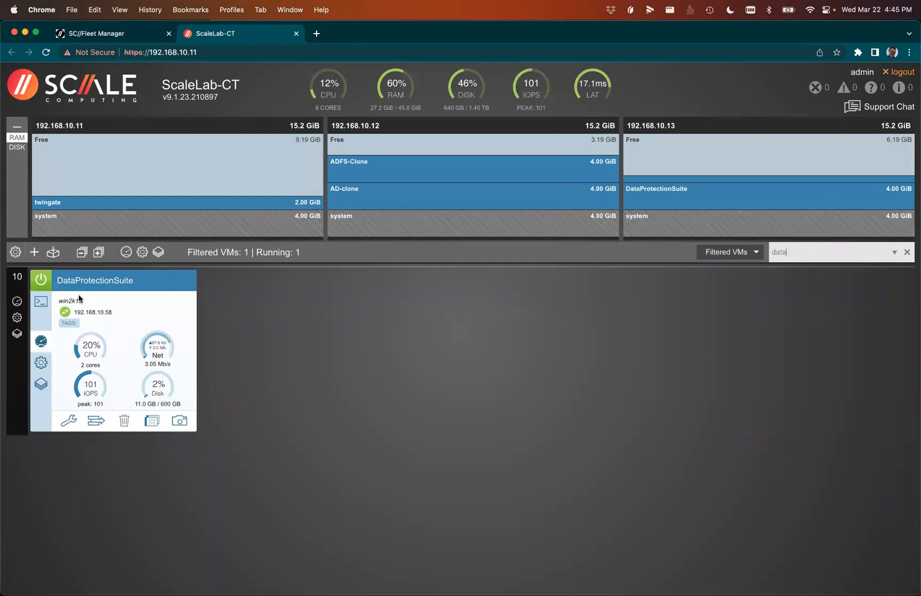
mouse_move(112, 290)
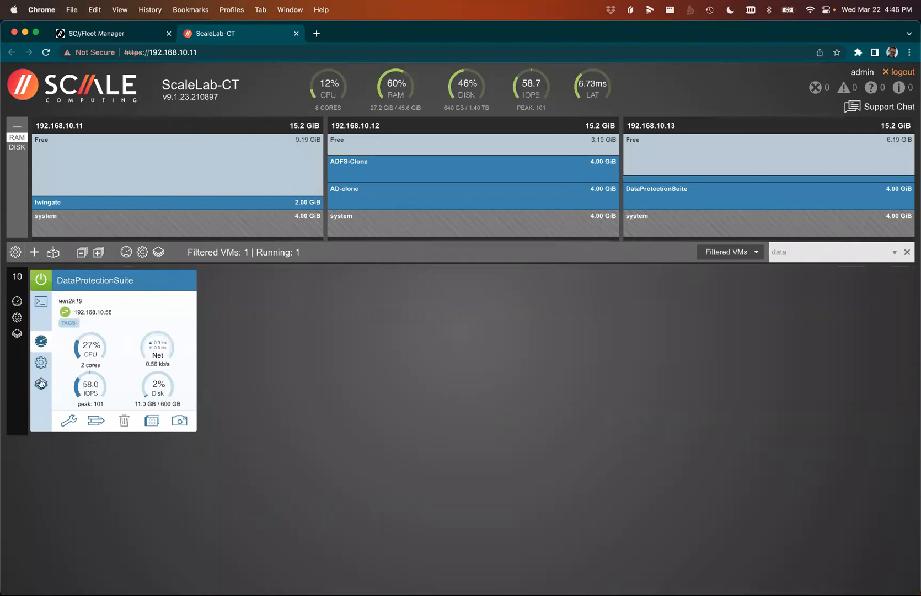
click(40, 382)
text(Snap)
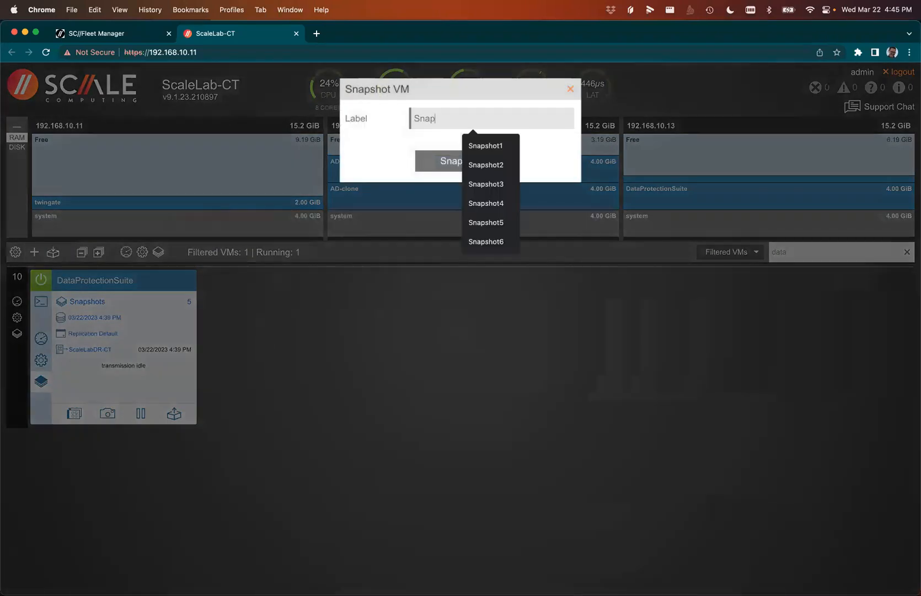
Step: Take Snapshot8 and clone DataProtectionSuite into DataProtectionSuite-clone
click(443, 160)
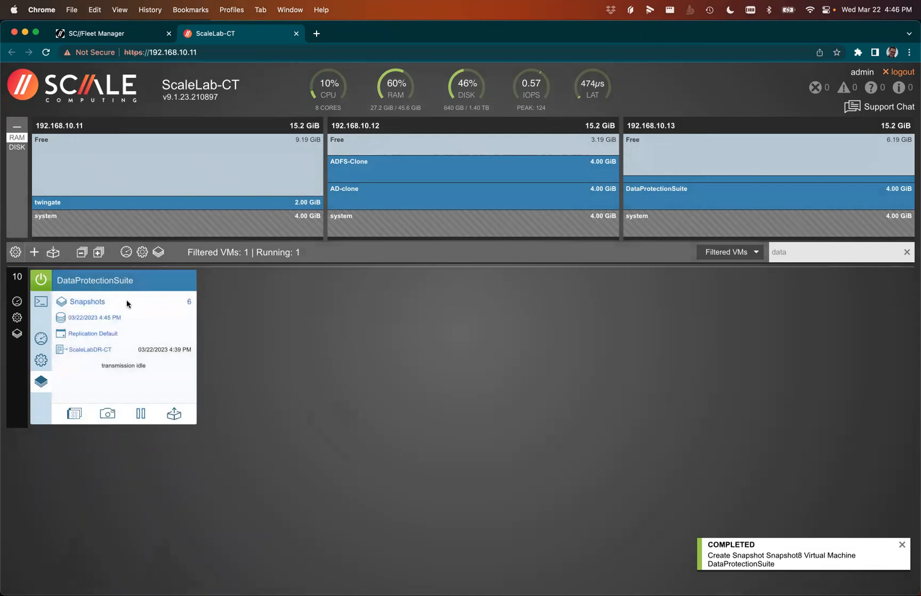
click(86, 303)
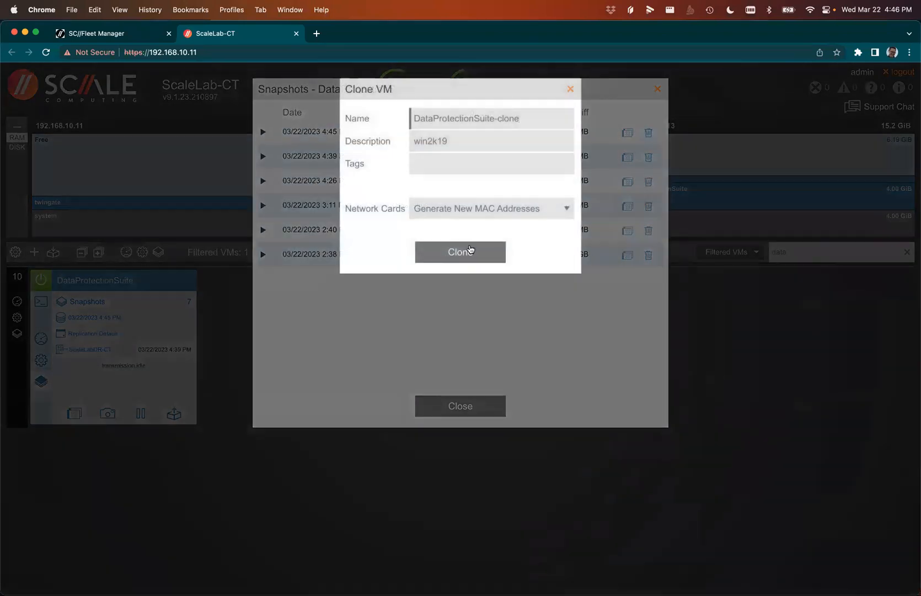
click(460, 251)
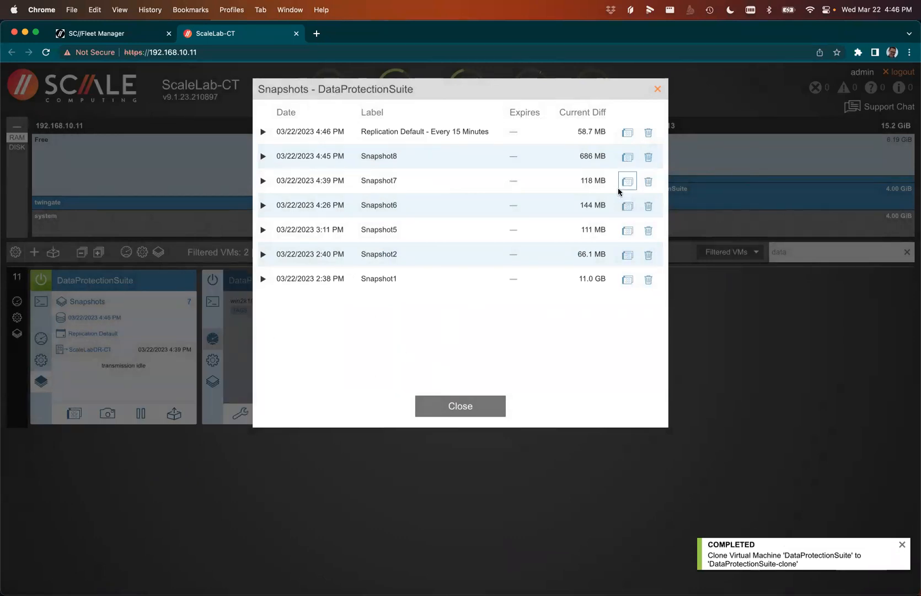
mouse_move(649, 224)
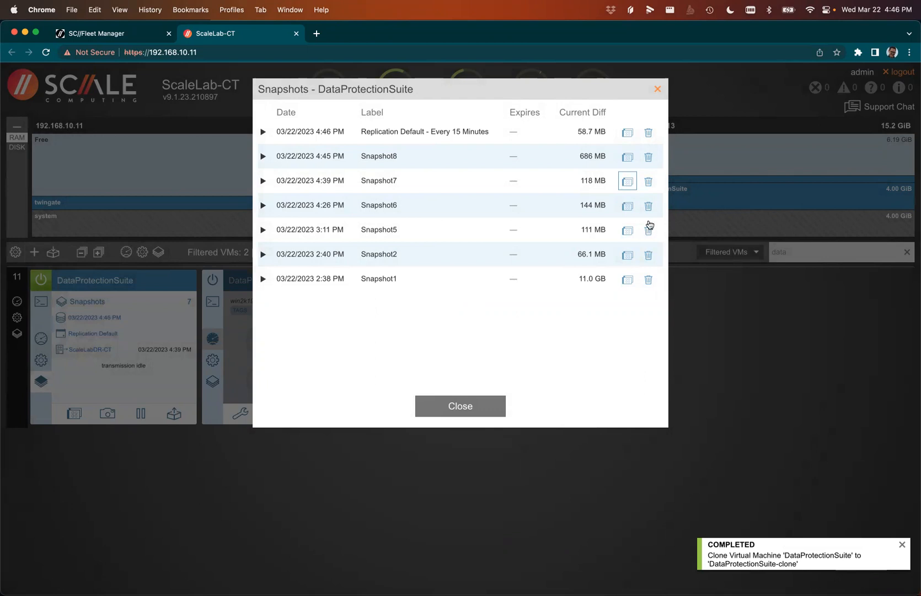
Step: Delete Snapshot6 and close the snapshot list
click(648, 205)
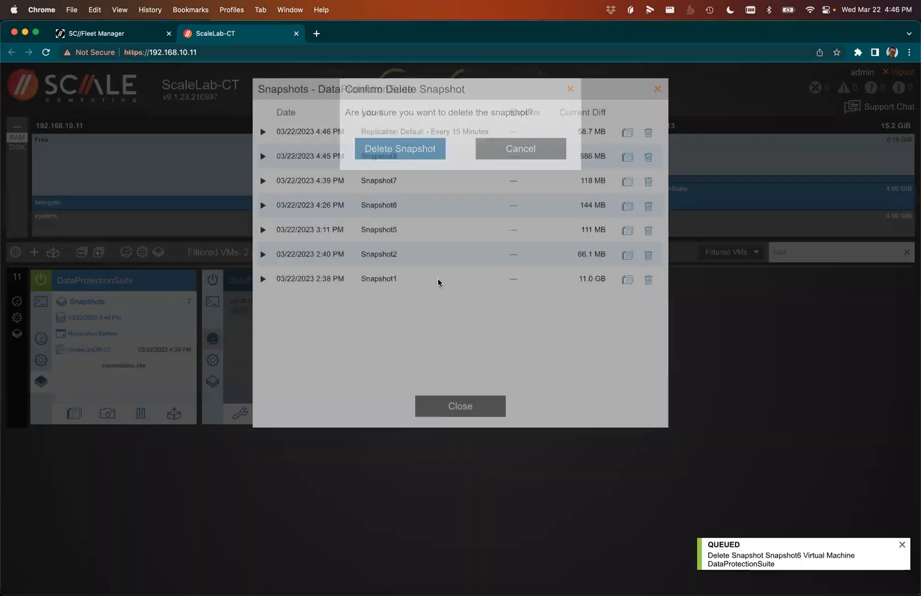
click(399, 147)
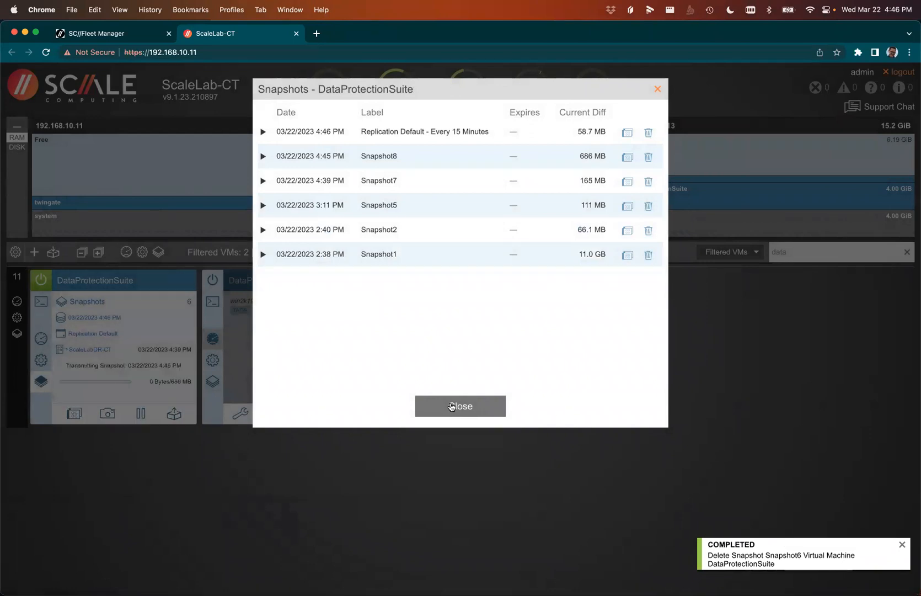
click(460, 406)
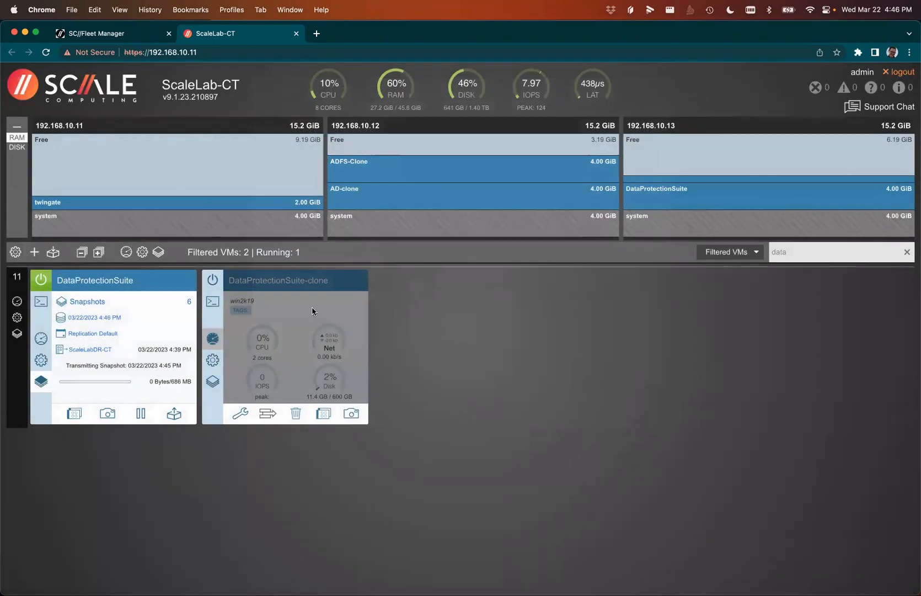
mouse_move(172, 322)
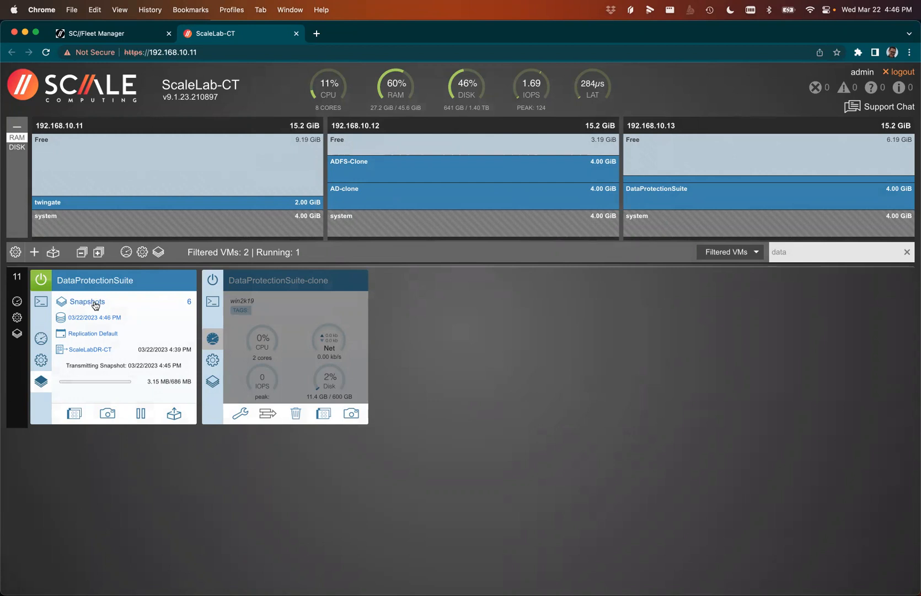
Step: Power on DataProtectionSuite-clone while the latest snapshot replicates to ScaleLabDR-CT
click(87, 301)
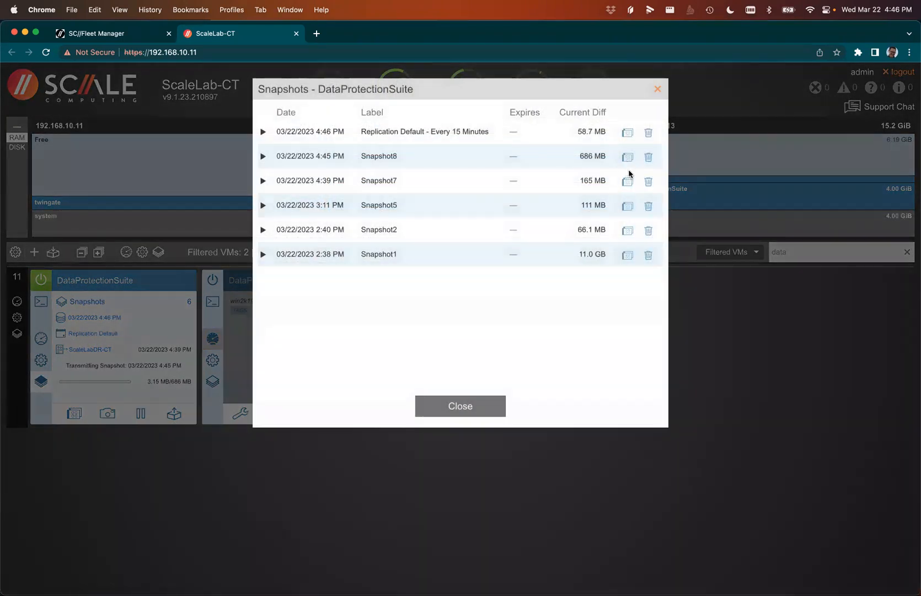
click(460, 406)
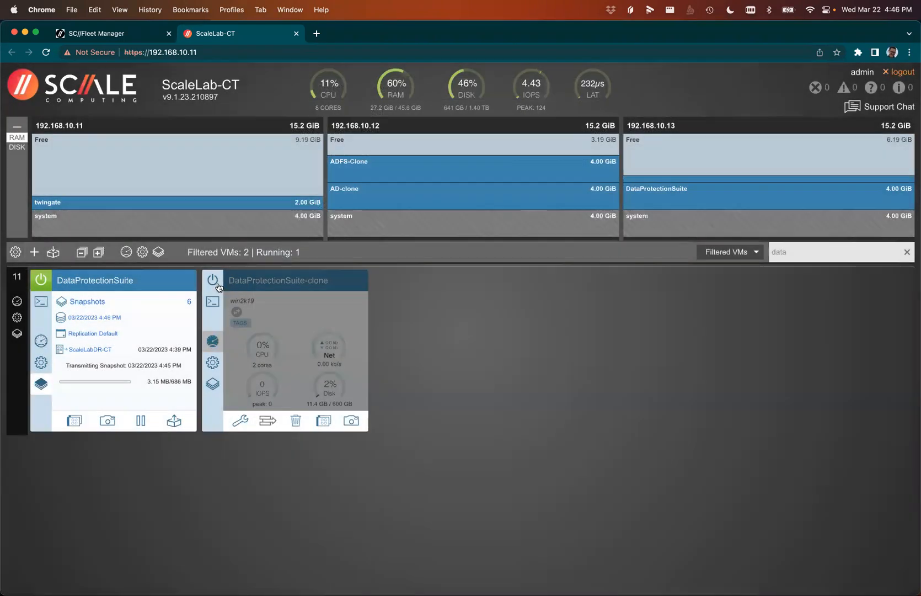
click(211, 280)
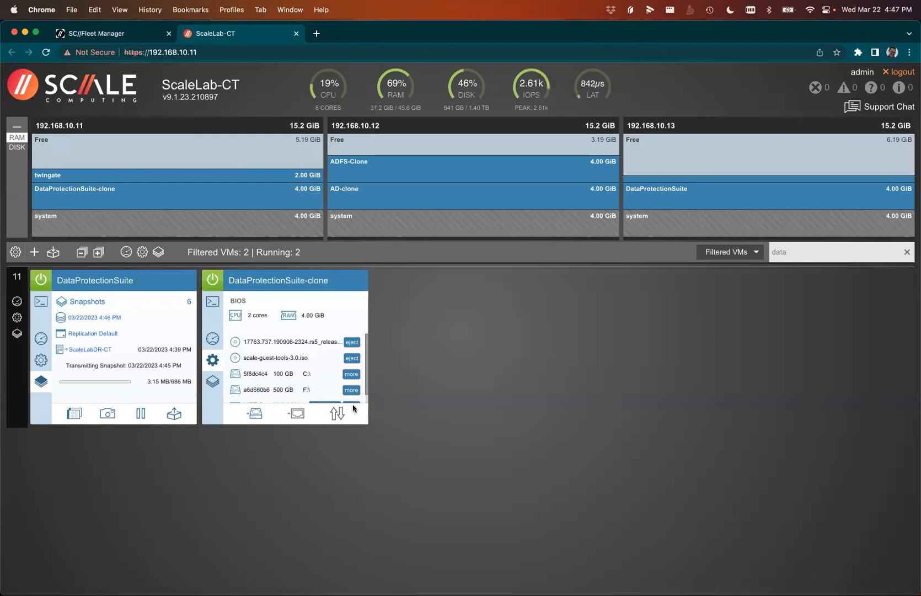
mouse_move(94, 300)
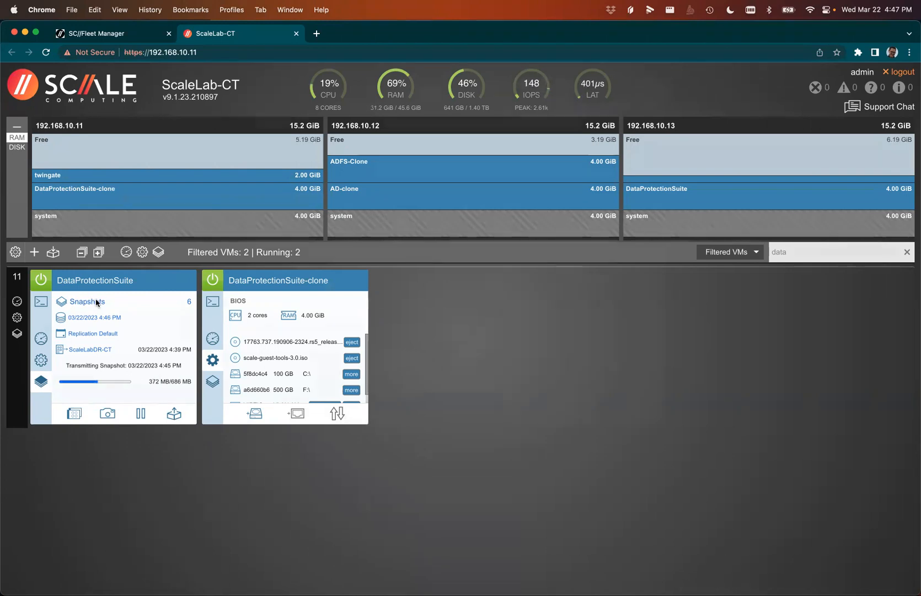
Step: Mount a clone of Snapshot8's C: drive onto DataProtectionSuite-clone and return to the VM overview
click(87, 301)
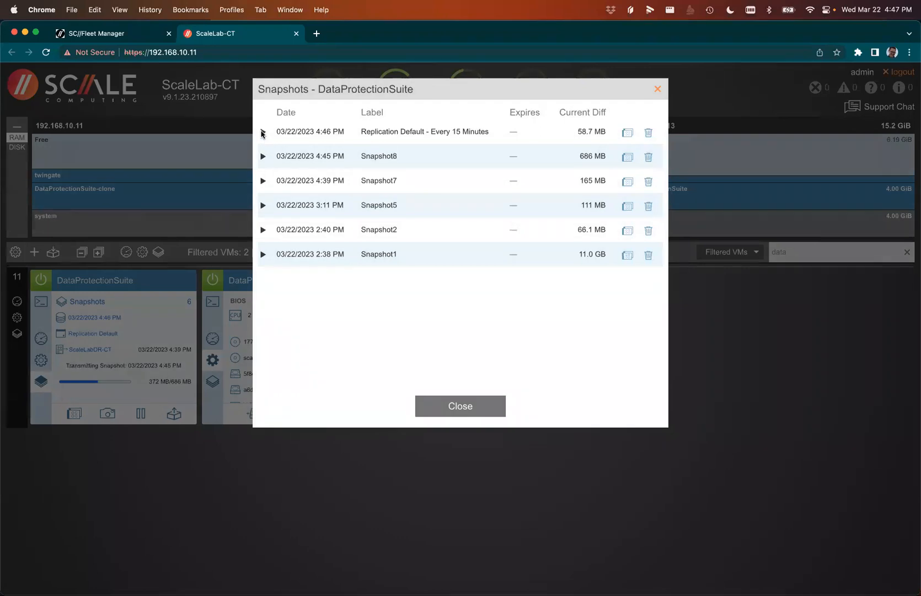
click(263, 156)
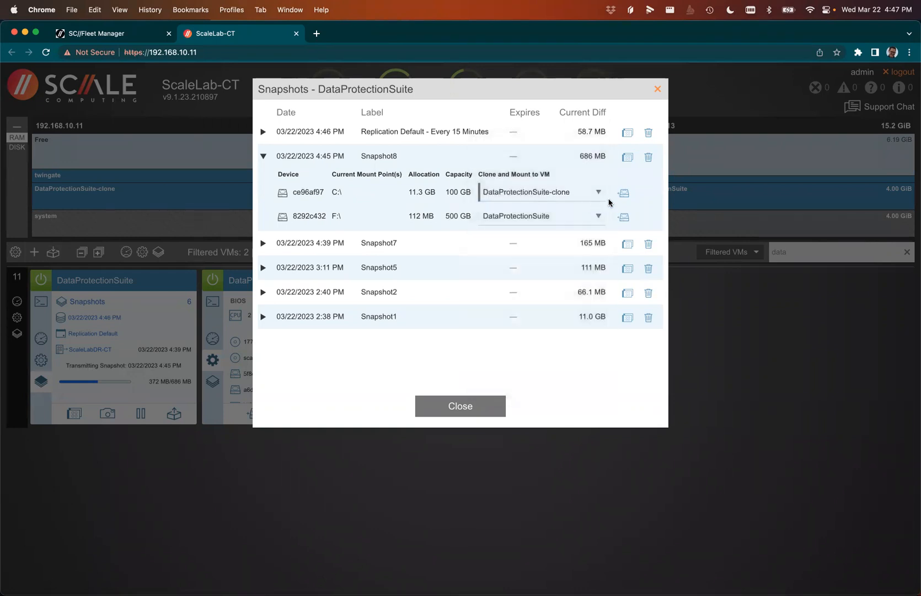
click(623, 192)
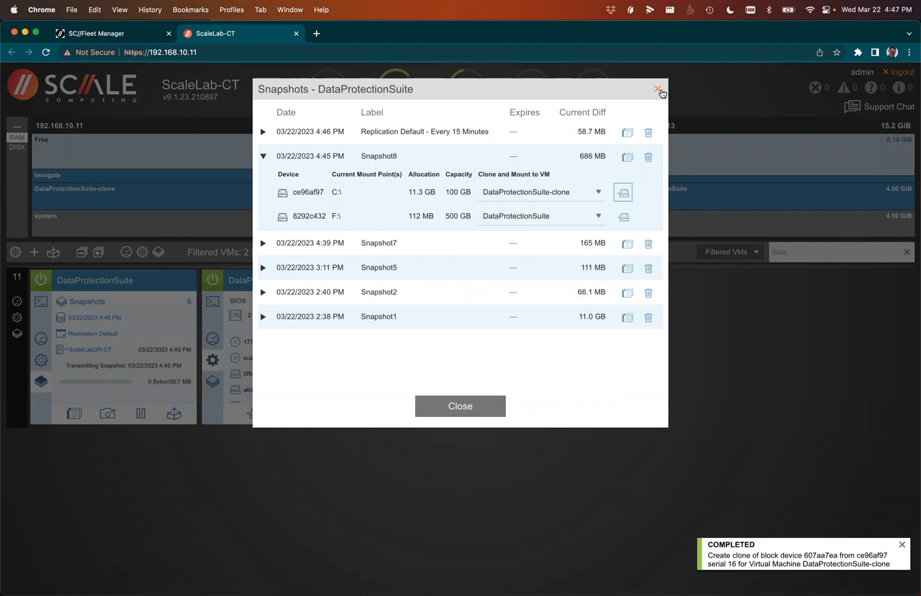
click(659, 89)
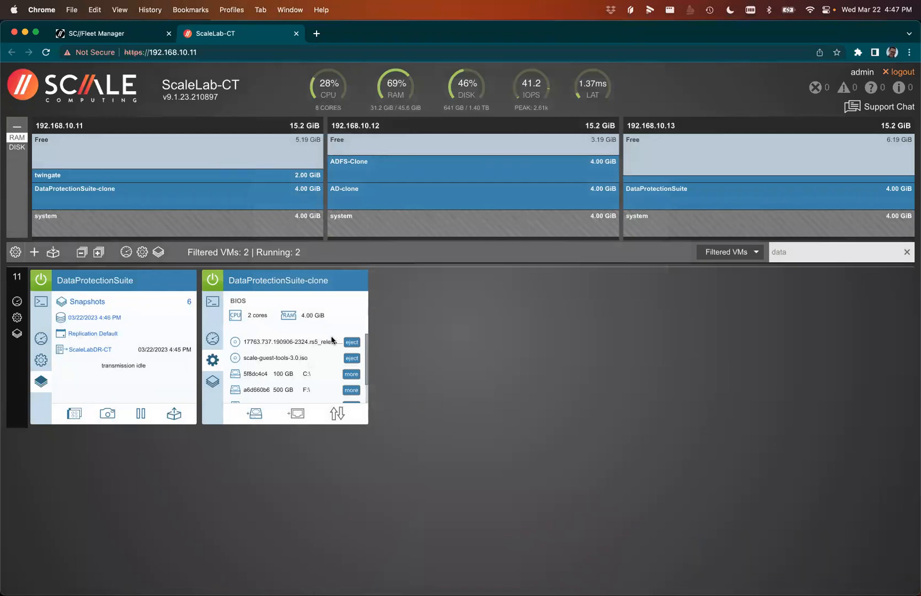
mouse_move(331, 359)
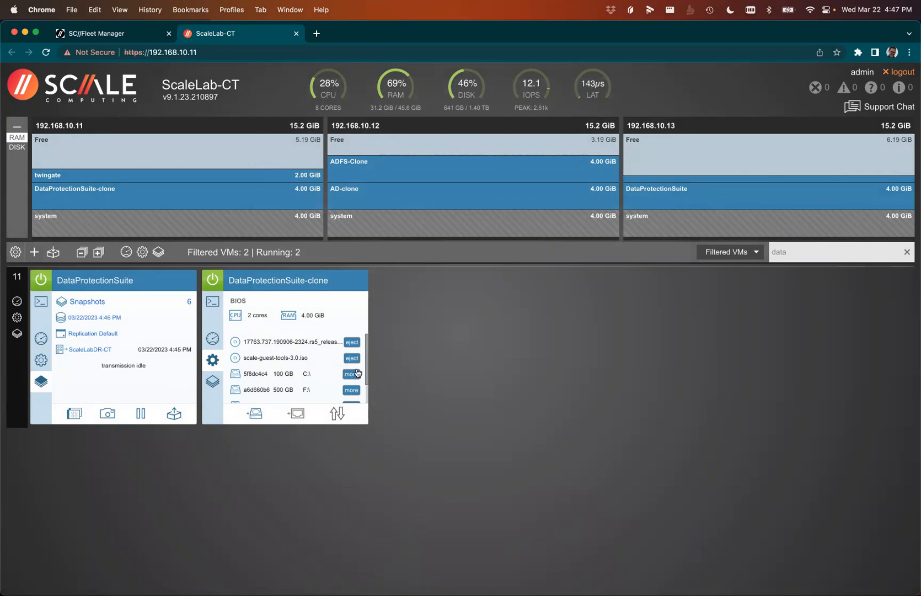
scroll(down, 3)
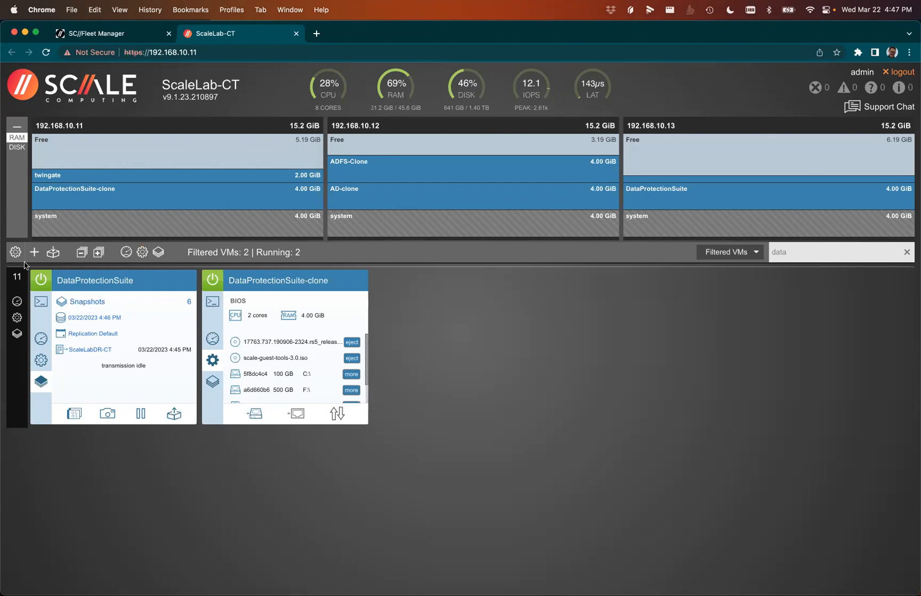
Step: Start a snapshot schedule named 'Schedule' with a daily midnight rule, remote retention 1
click(15, 252)
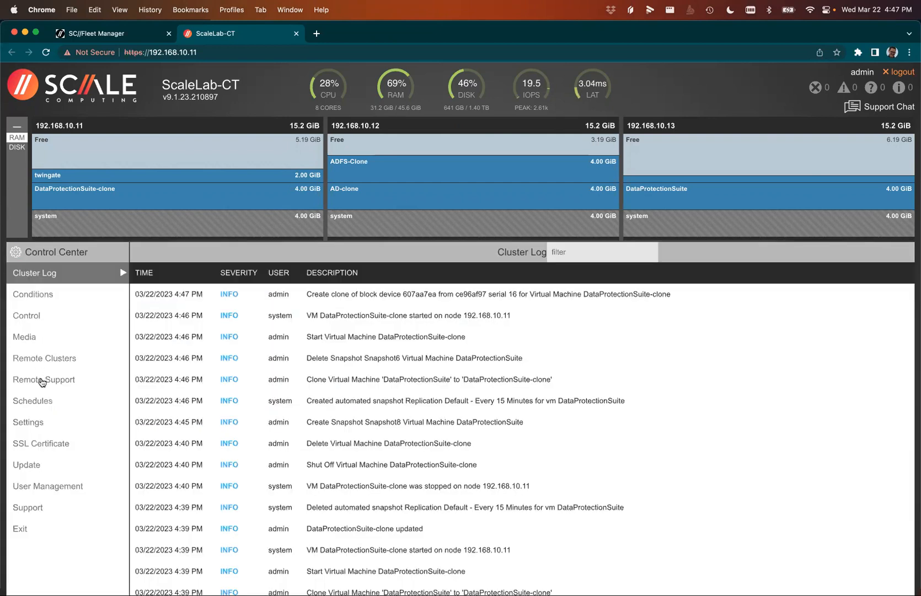
click(32, 400)
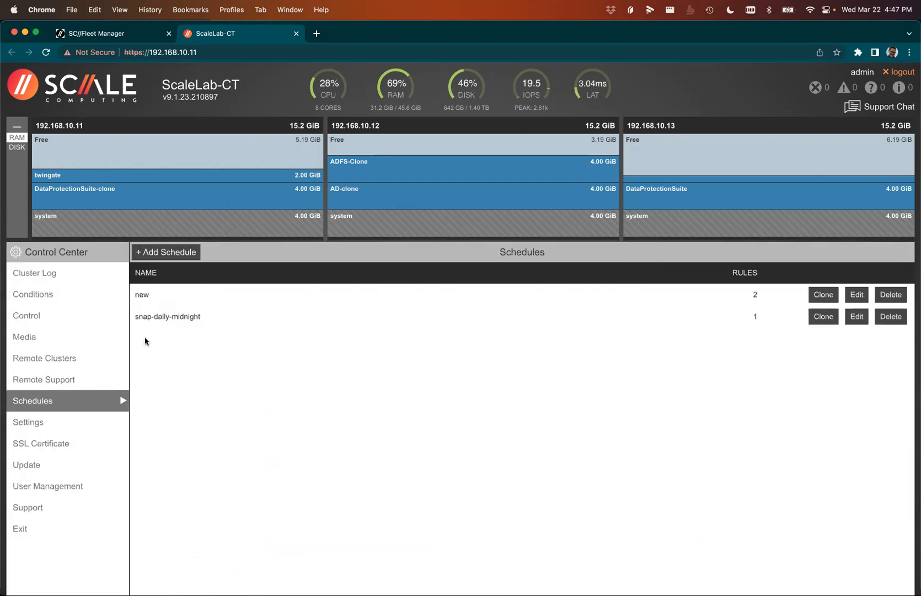
click(165, 252)
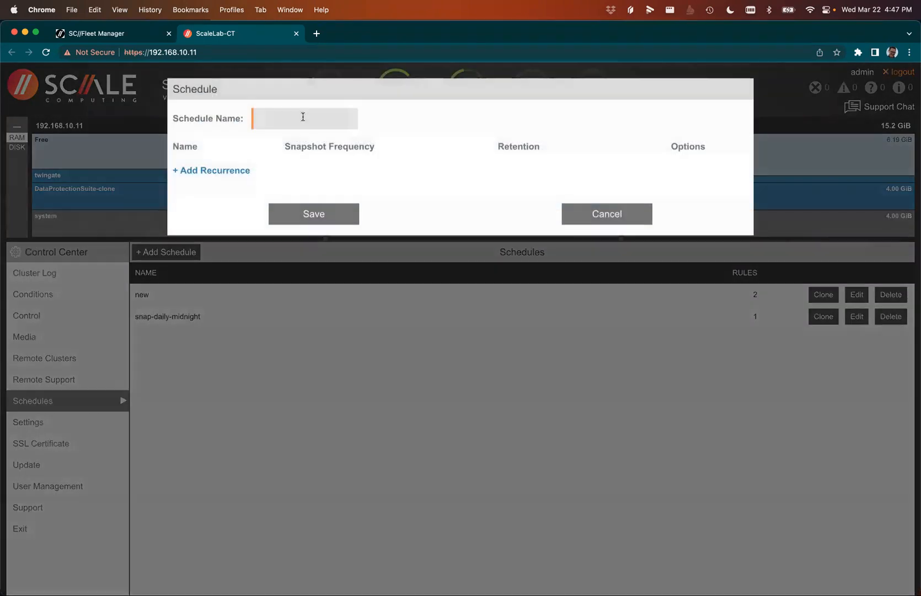
text(Schedule)
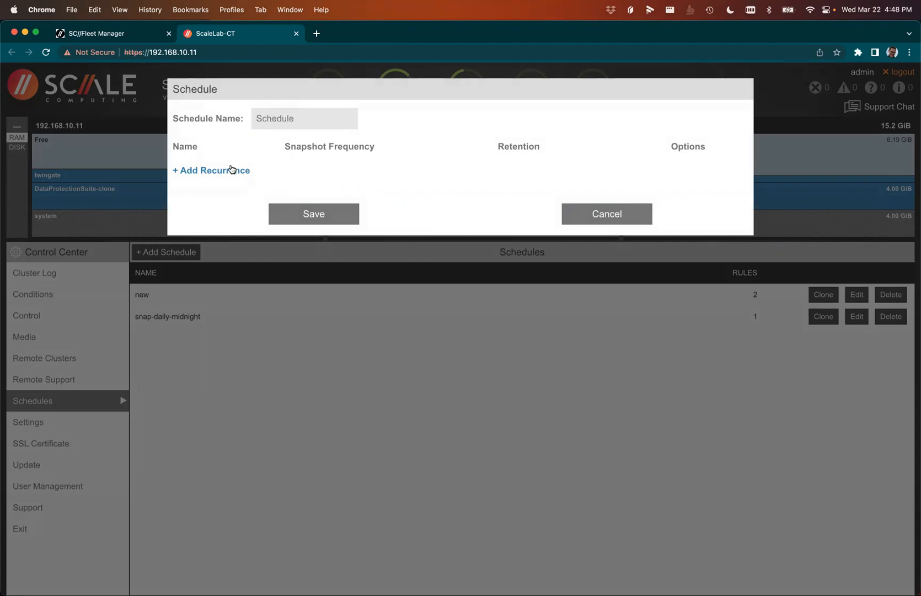
click(210, 170)
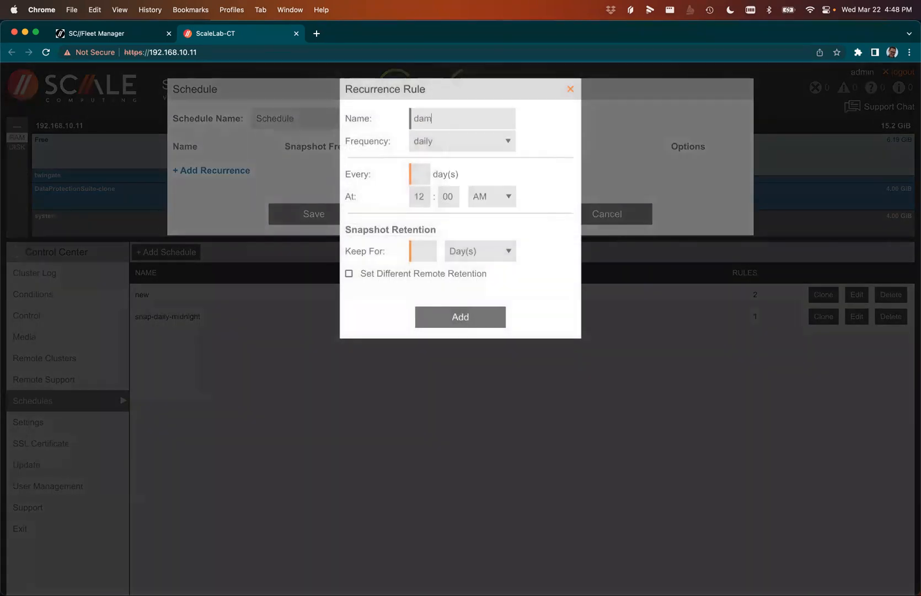
text(dailyl)
click(422, 250)
text(2)
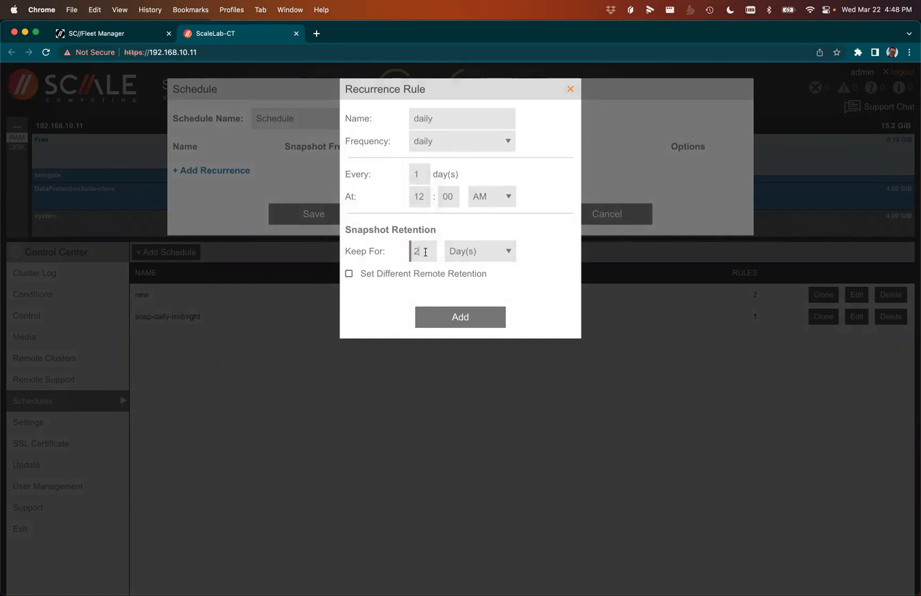
click(349, 273)
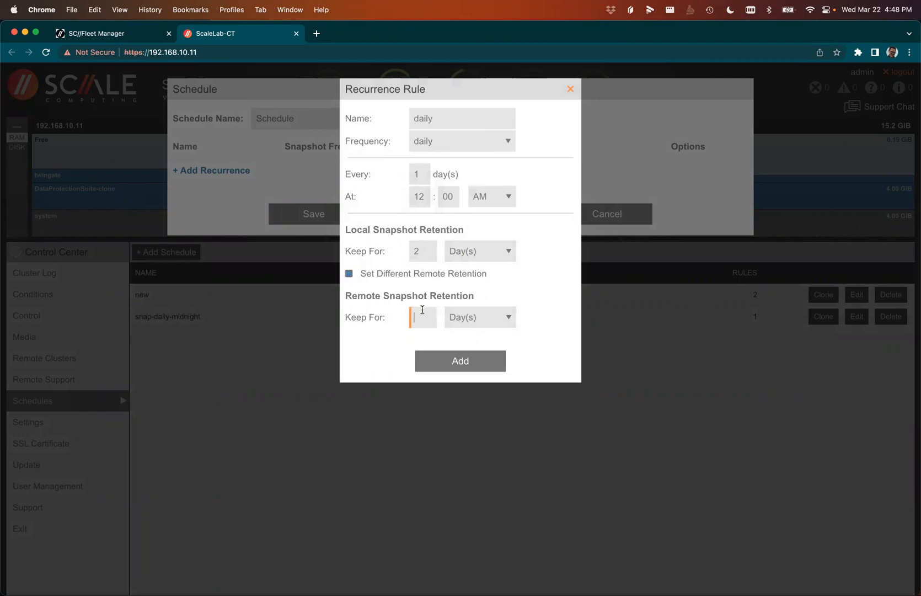
text(1)
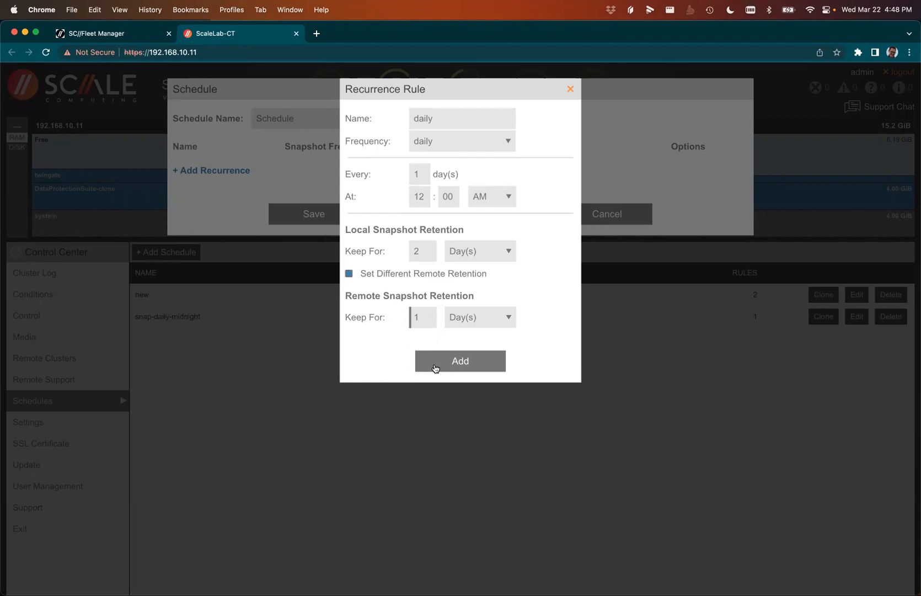
click(460, 360)
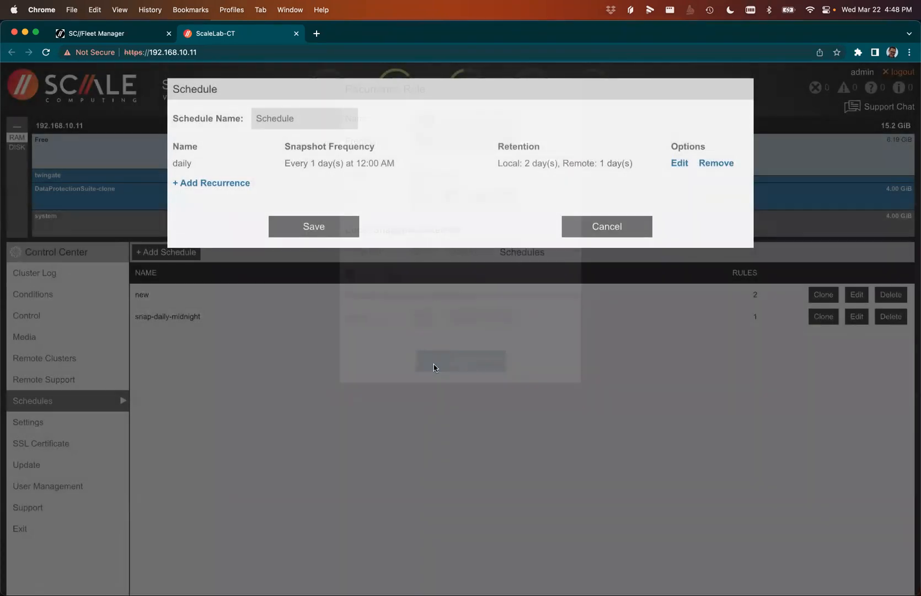
Step: Add a weekly Tuesday 12:05 AM rule with remote retention in days, then save
click(211, 183)
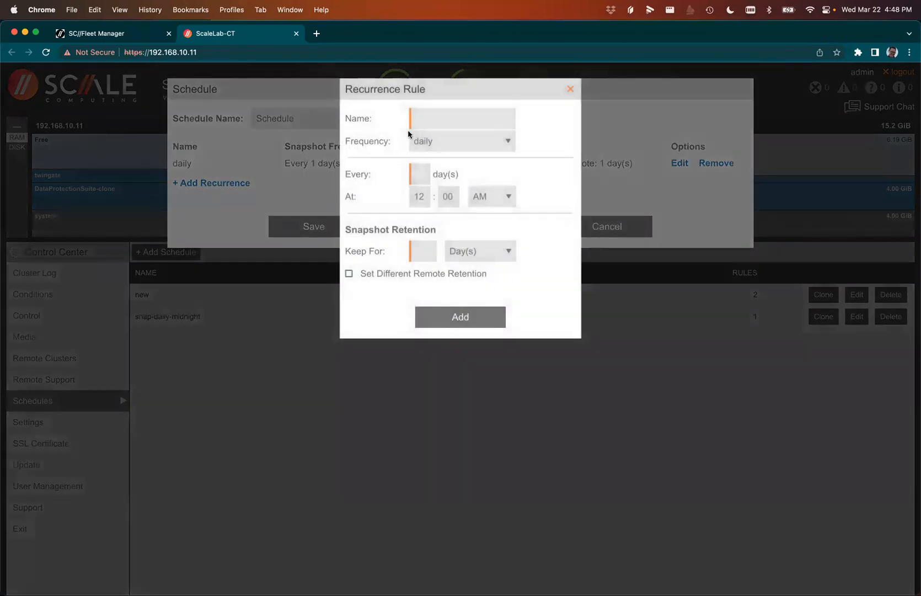
click(461, 141)
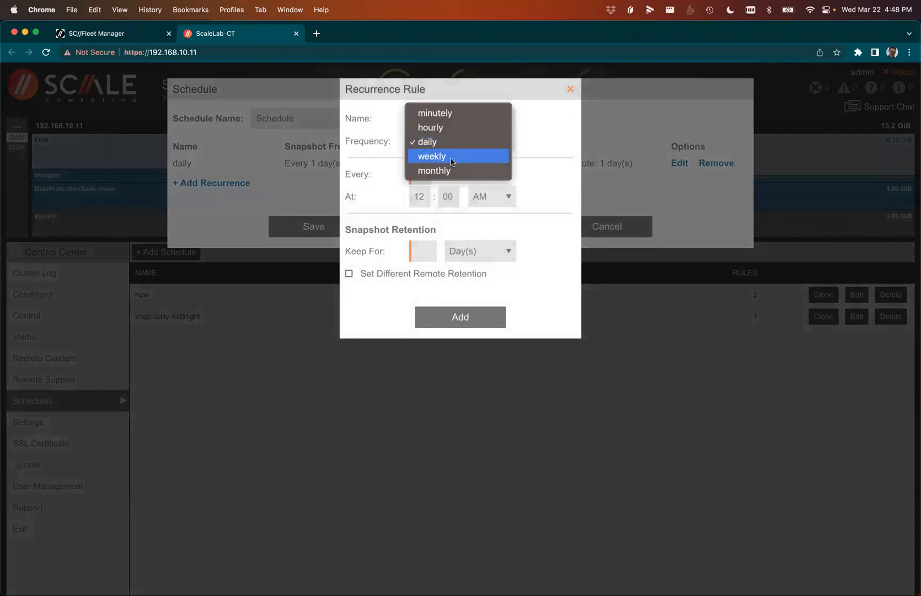
click(433, 156)
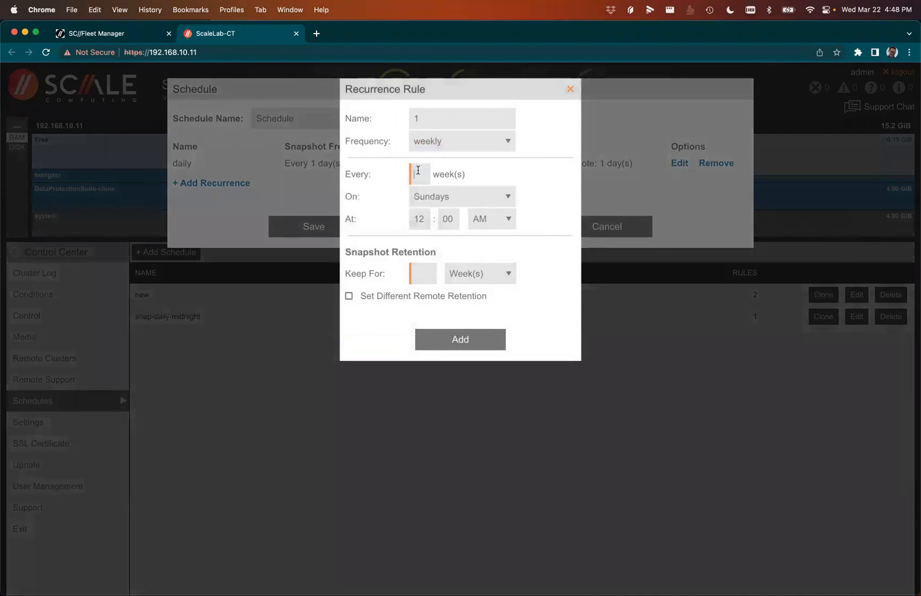
text(w)
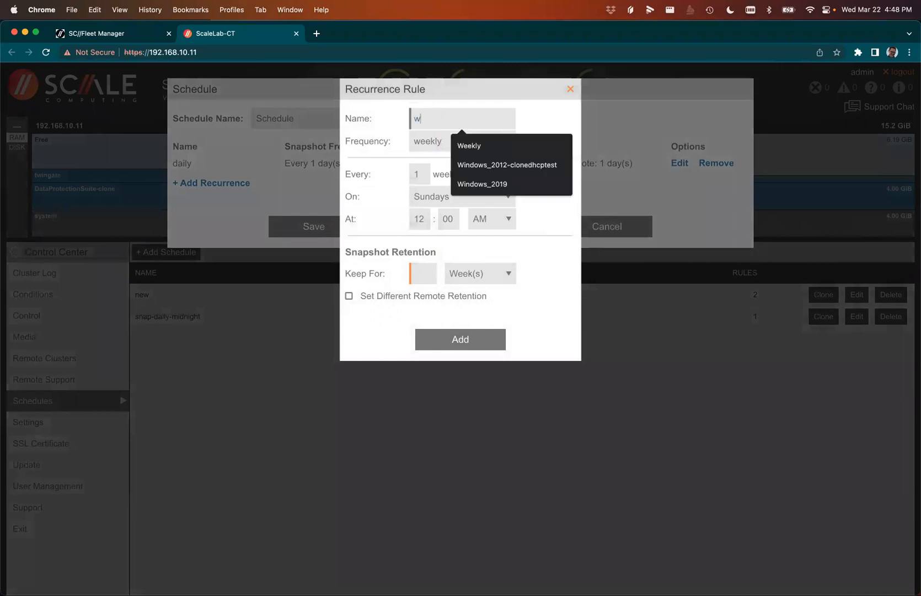
click(468, 146)
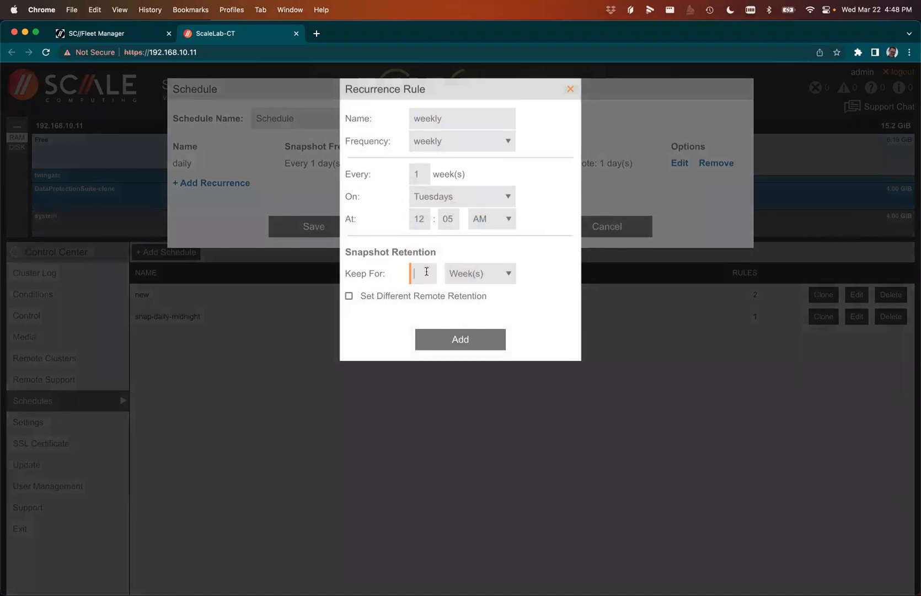
click(349, 296)
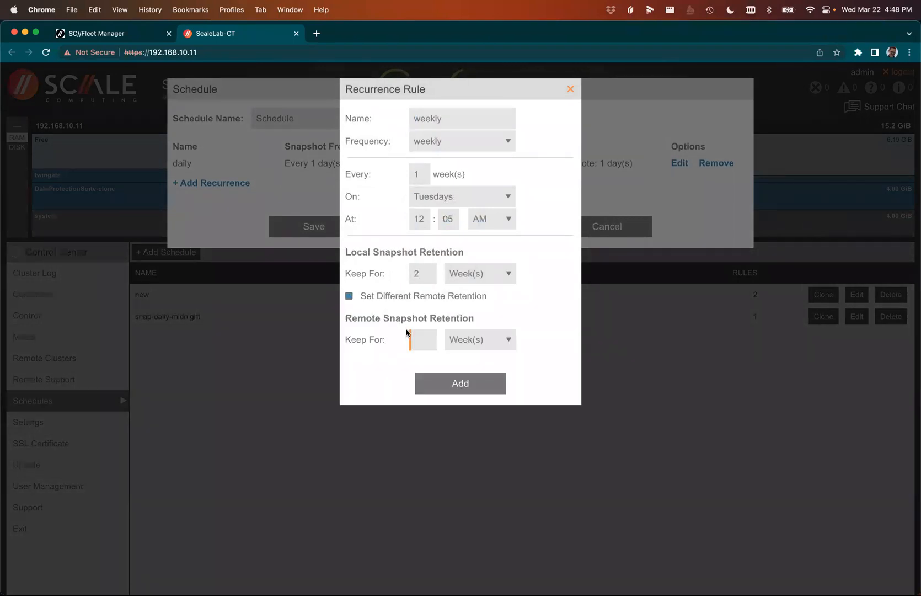
click(478, 340)
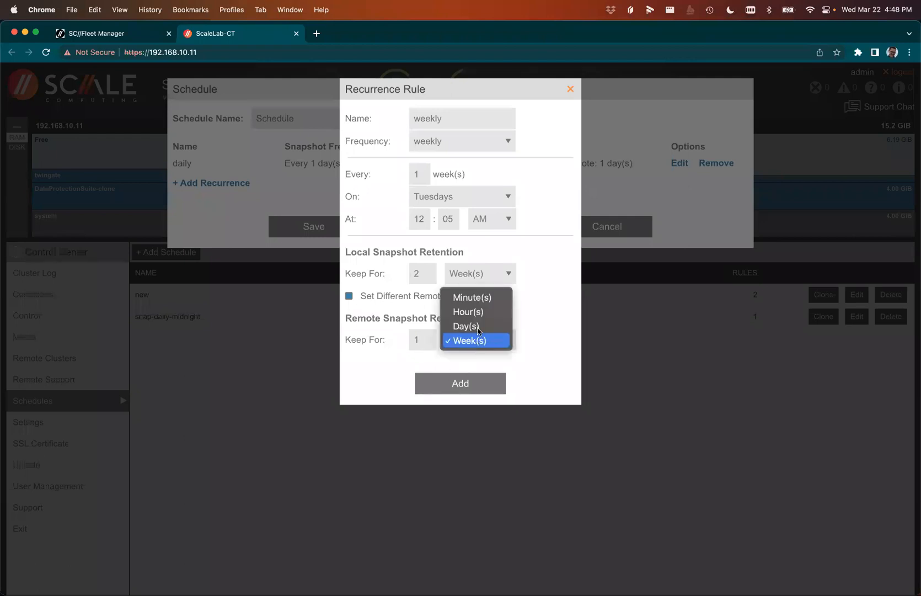
click(469, 325)
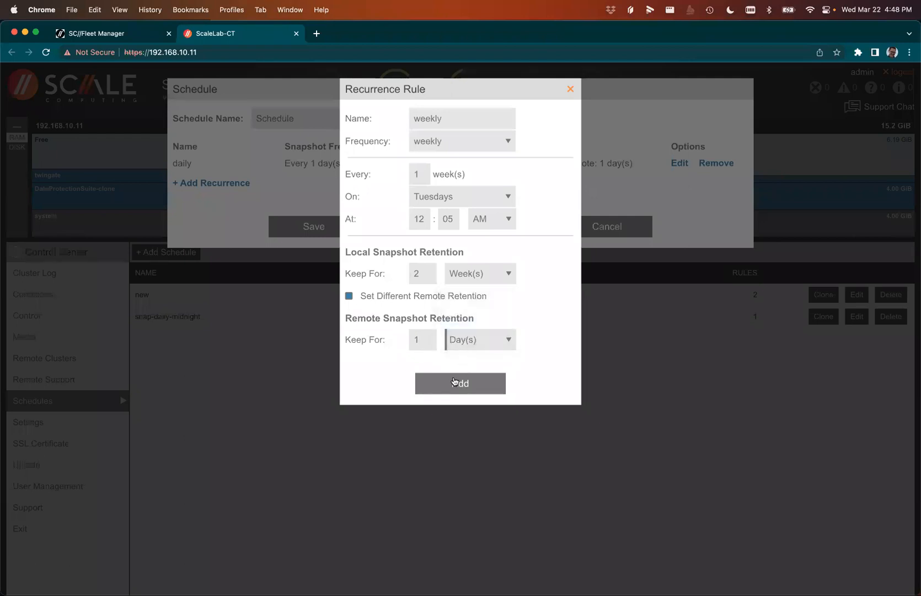
click(460, 382)
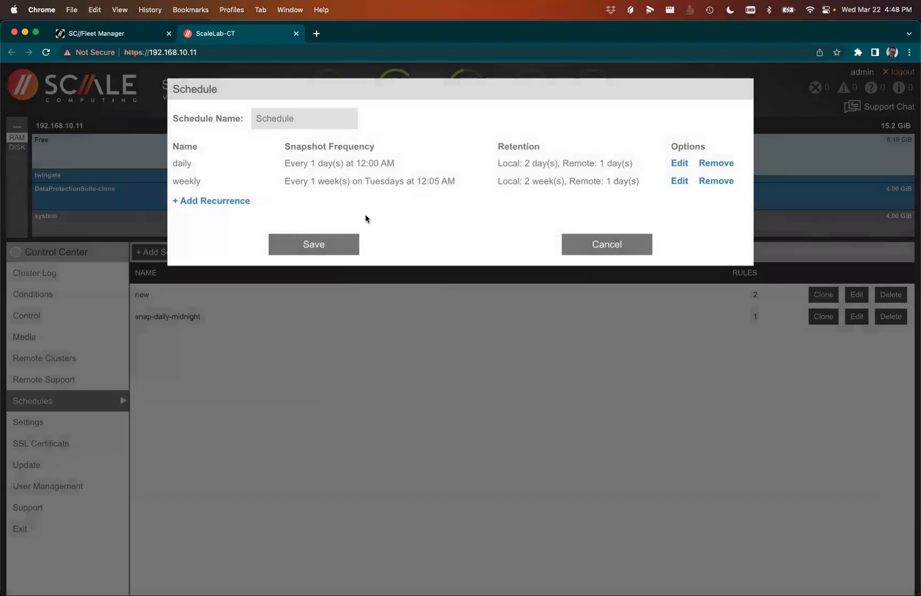
click(314, 244)
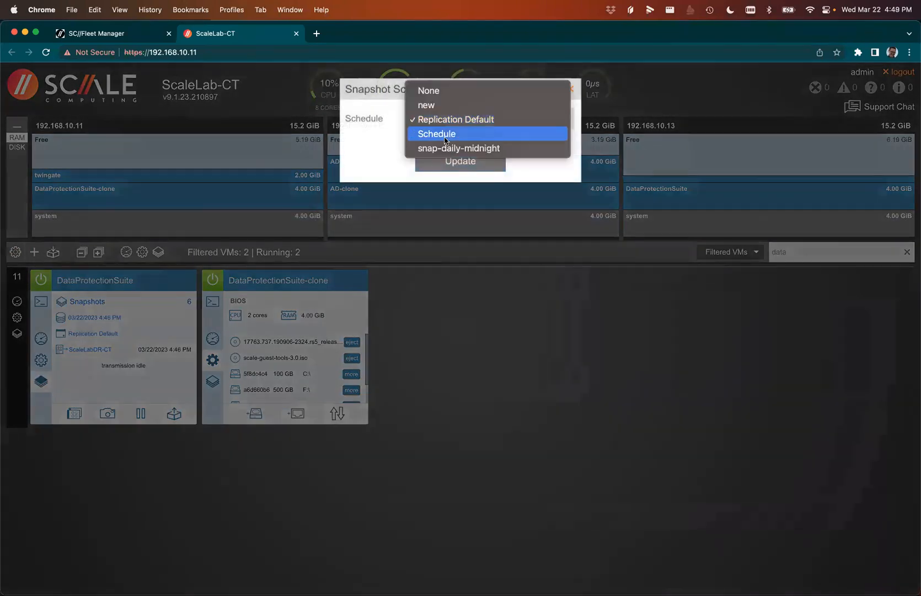
Step: Switch DataProtectionSuite's snapshot schedule from Replication Default to Schedule
click(435, 134)
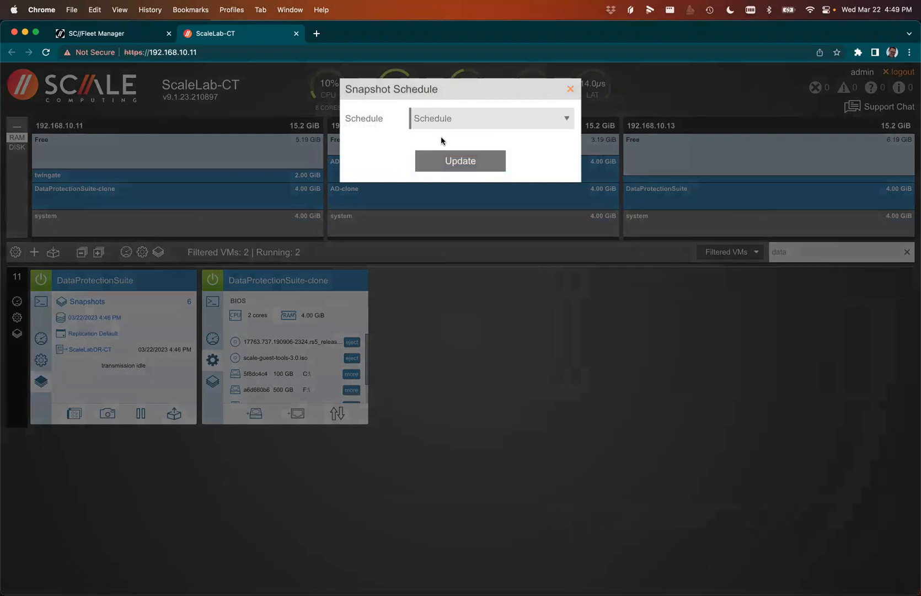
click(460, 161)
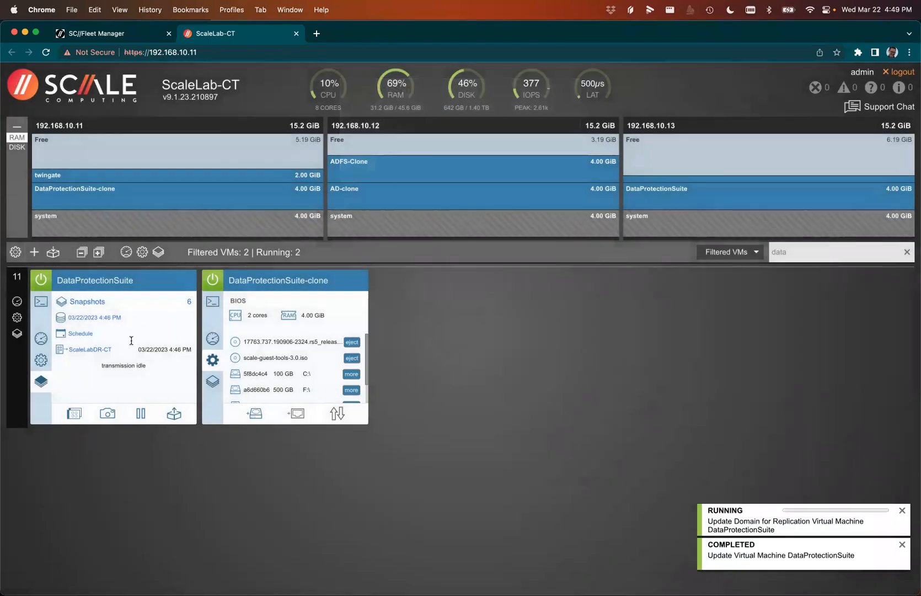
mouse_move(130, 365)
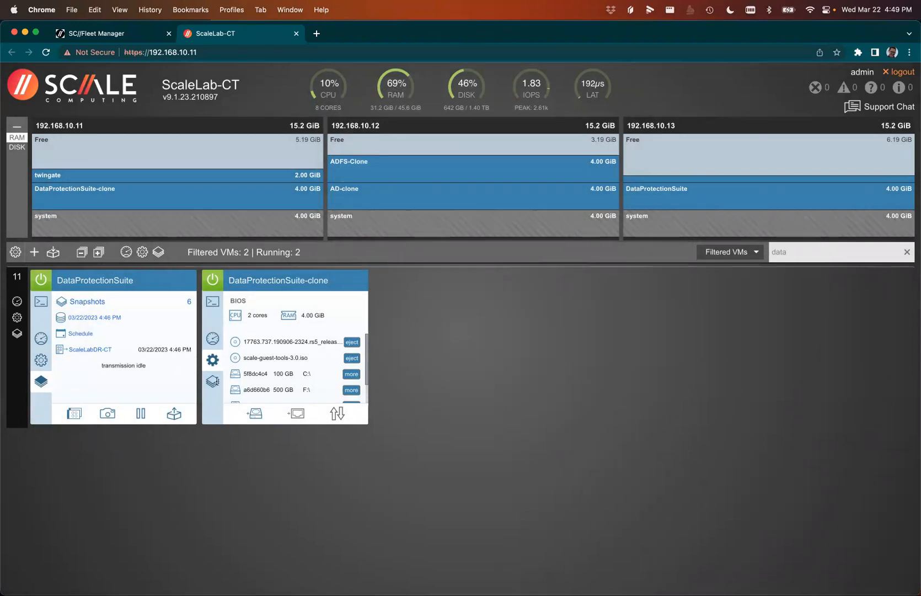
Step: Scroll the VM list down to DataProtectionSuite-clone's snapshot panel
scroll(down, 3)
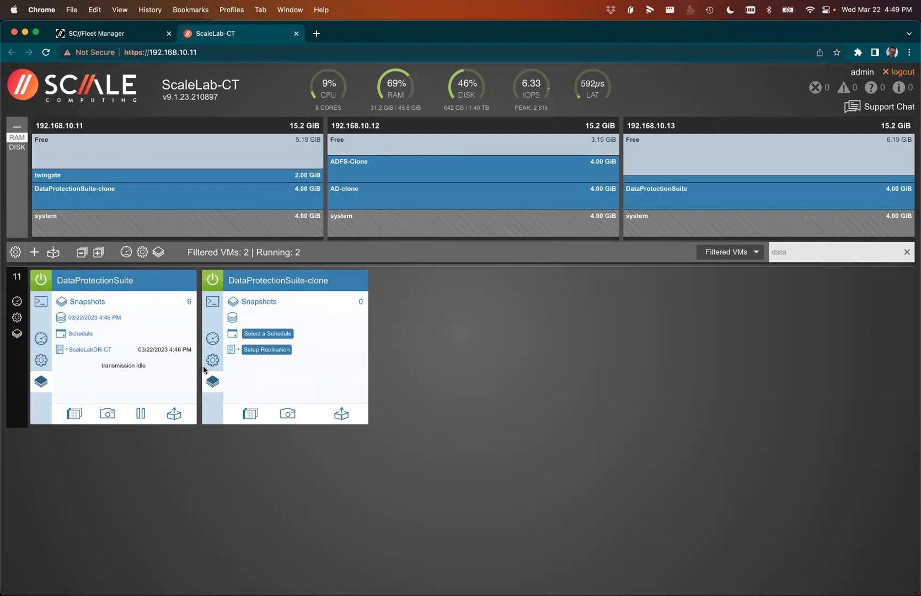
mouse_move(387, 413)
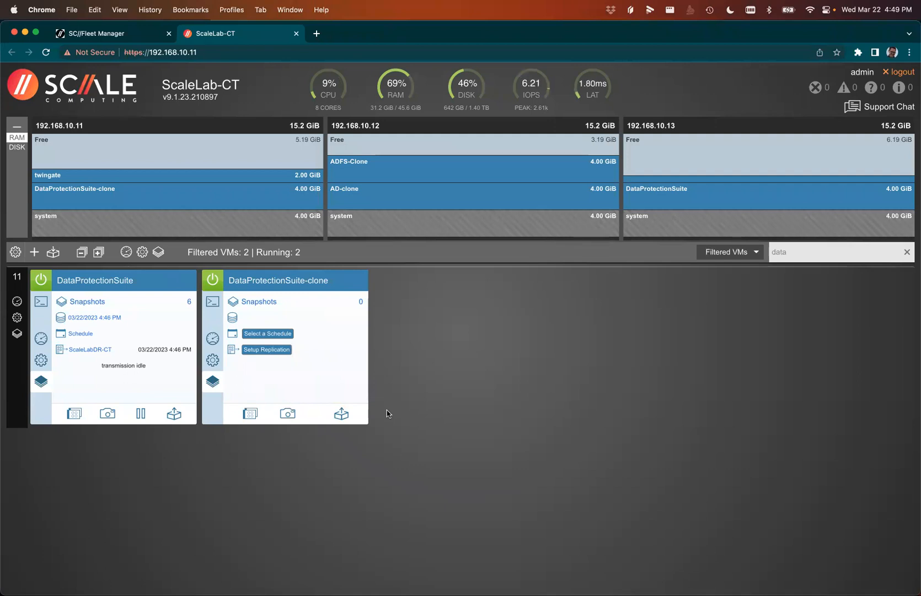
mouse_move(133, 304)
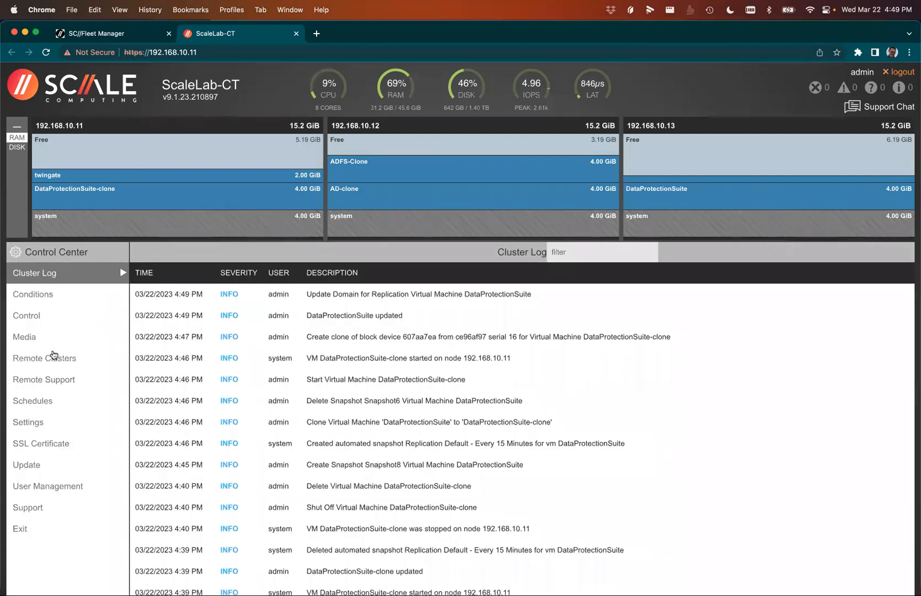
Step: On remote cluster ScaleLabDR-CT, view DataProtectionSuite's six replicated snapshots and close the list
click(44, 357)
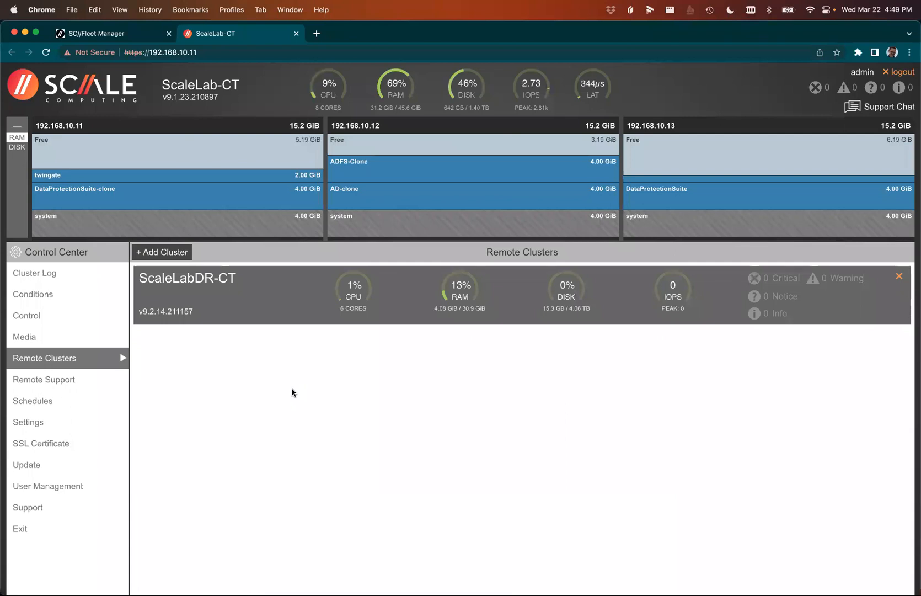
click(187, 278)
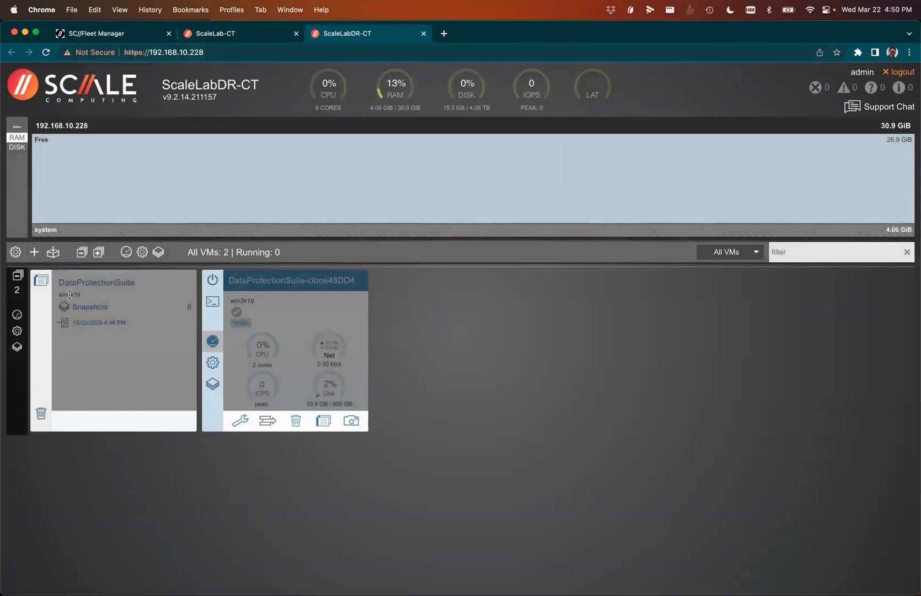
mouse_move(97, 308)
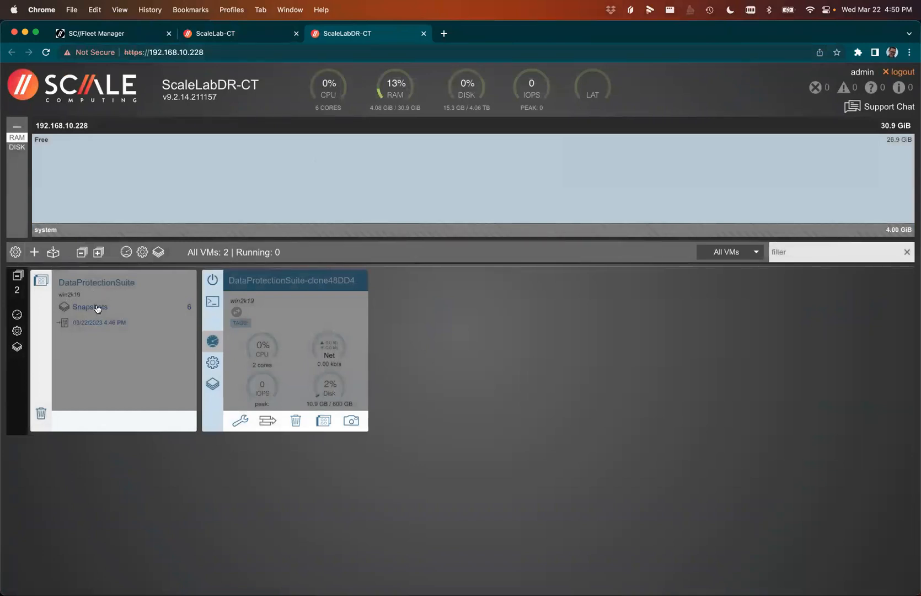
click(89, 307)
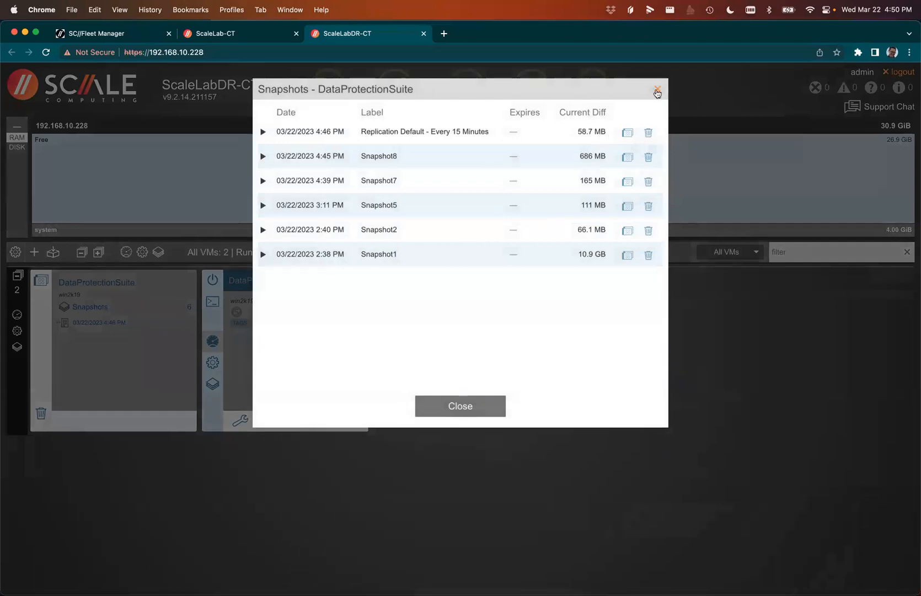
click(657, 93)
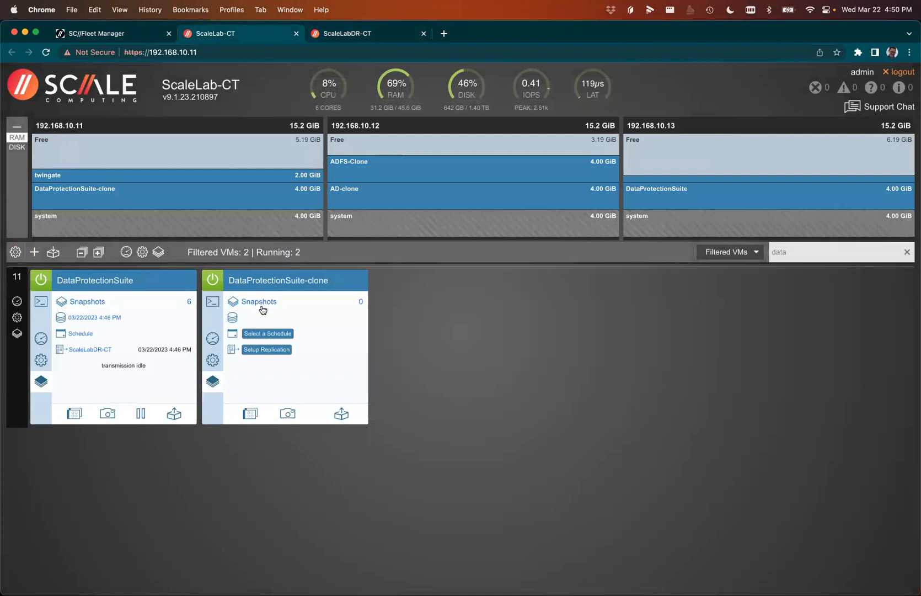
Step: Assign the snap-daily-midnight snapshot schedule to DataProtectionSuite-clone
click(267, 333)
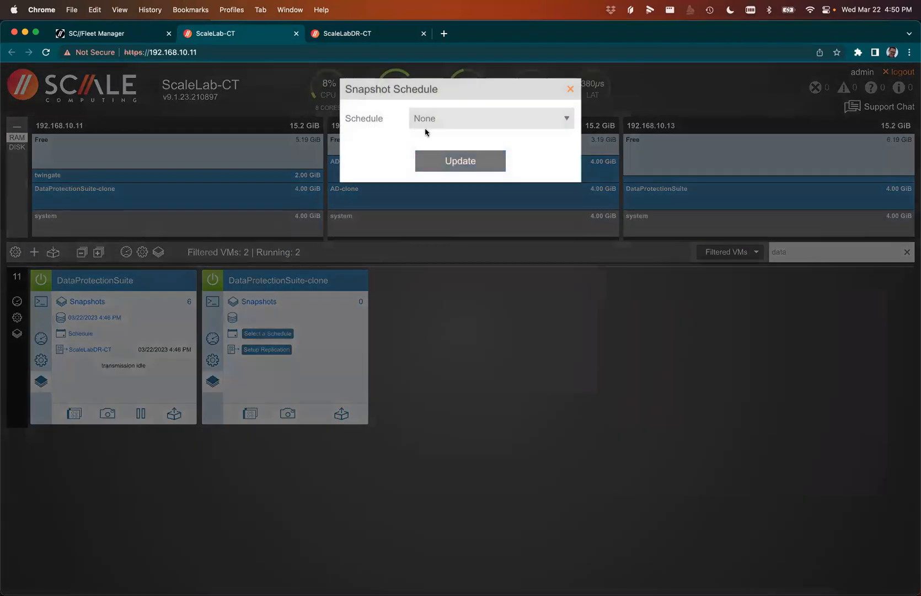
click(490, 118)
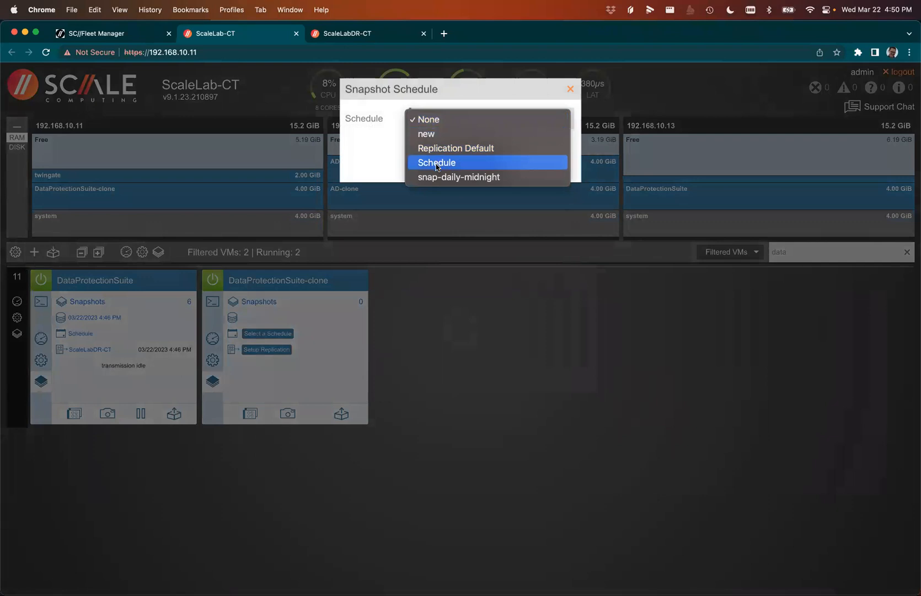
click(459, 177)
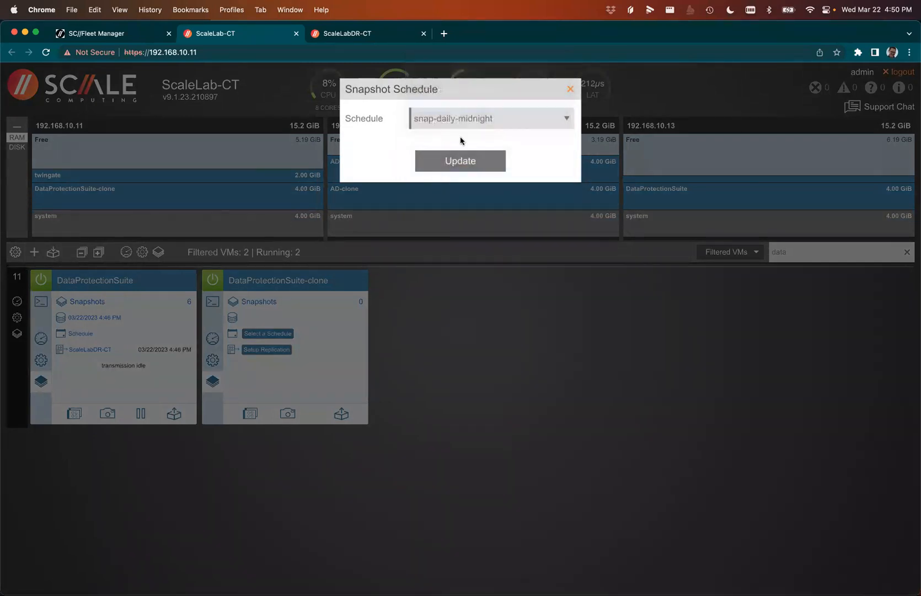
click(460, 161)
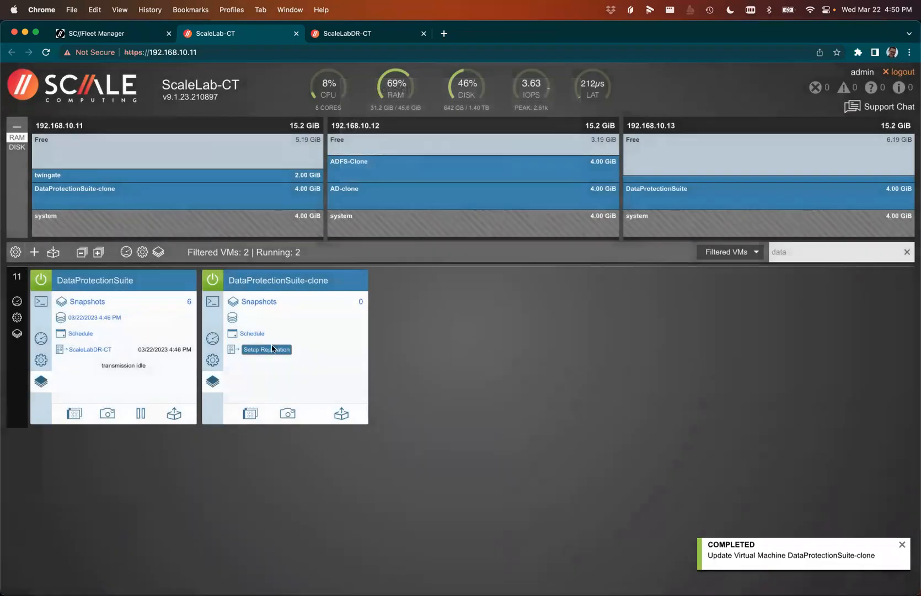
Step: Set up replication of DataProtectionSuite-clone to ScaleLabDR-CT
click(266, 349)
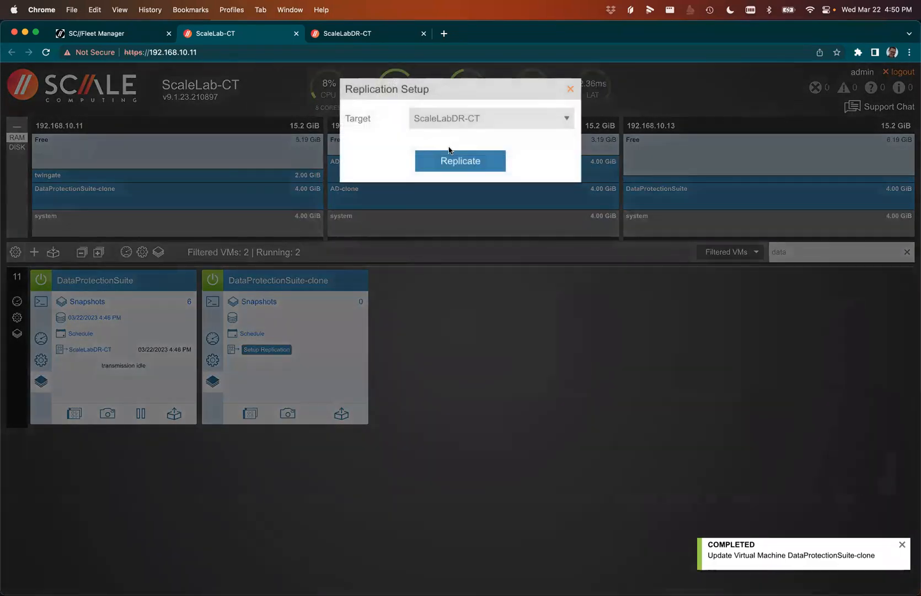
click(460, 160)
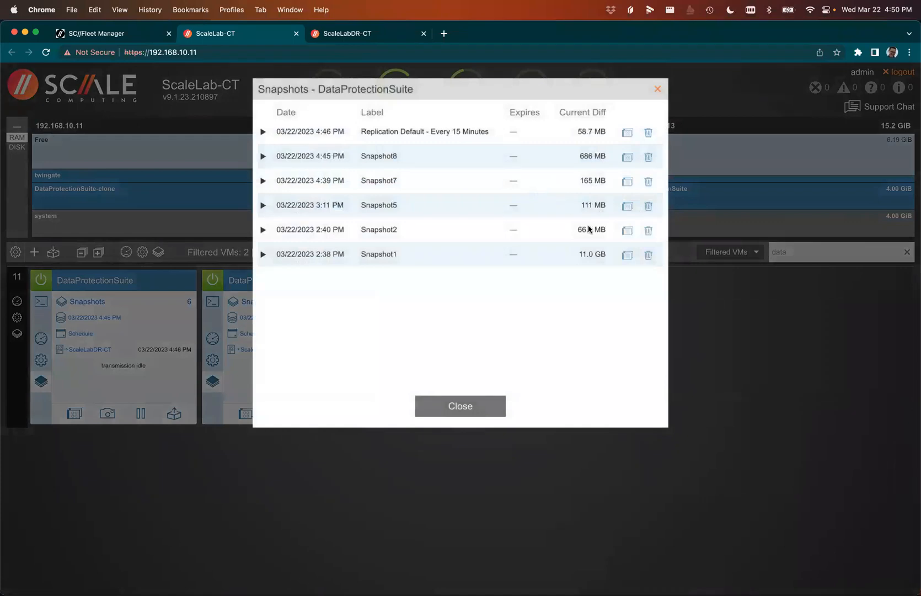
mouse_move(577, 231)
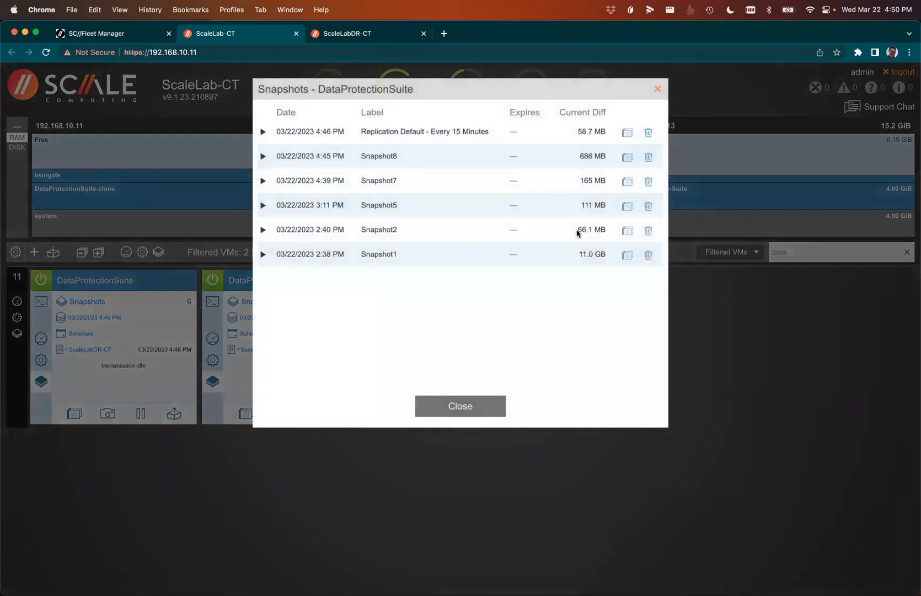
mouse_move(571, 229)
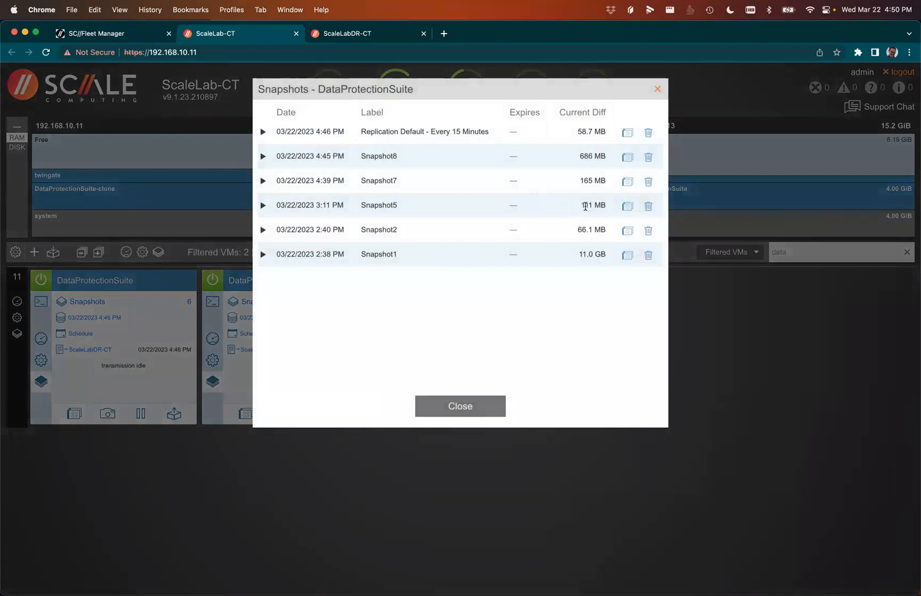
click(460, 406)
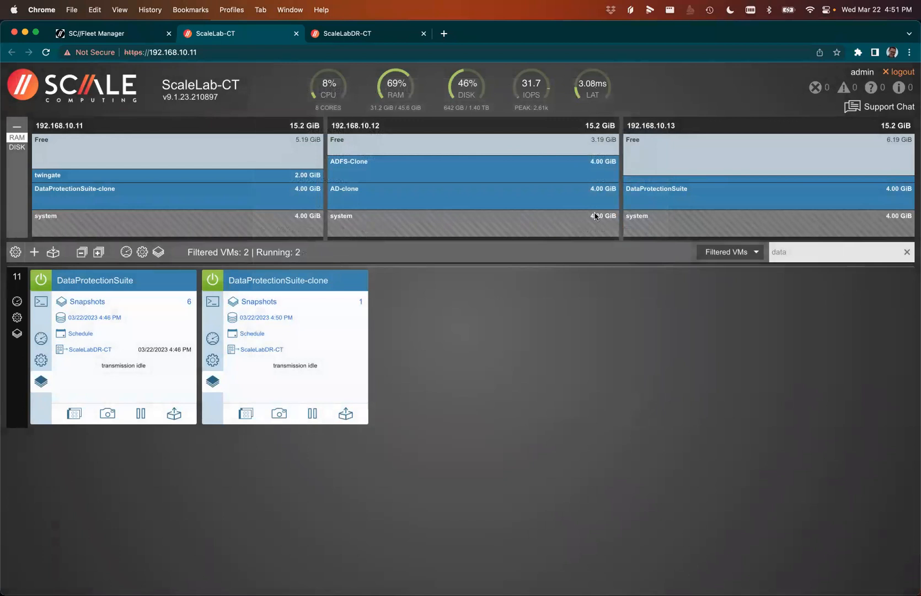
Step: On ScaleLabDR-CT, filter the VM list by REPLICATION_TARGET
click(346, 34)
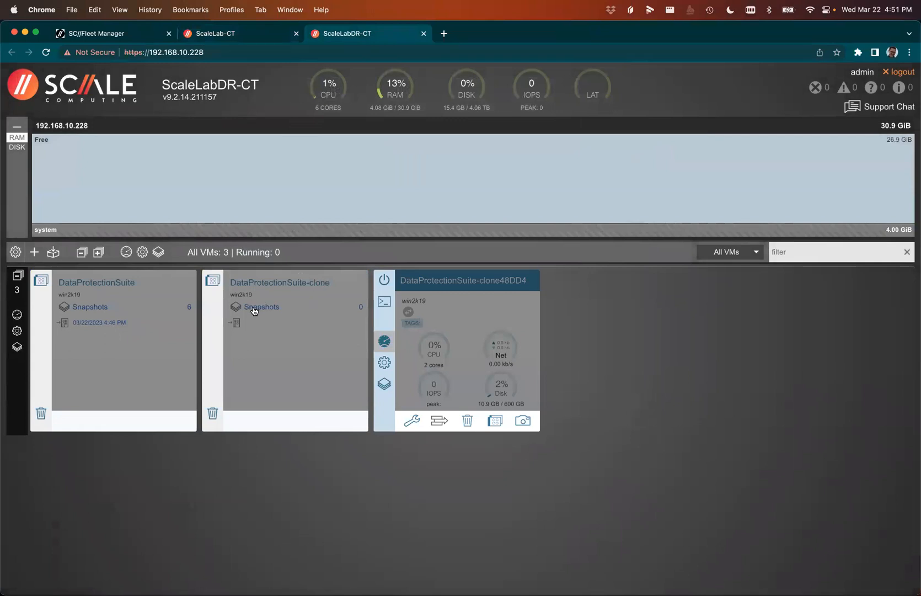
click(262, 306)
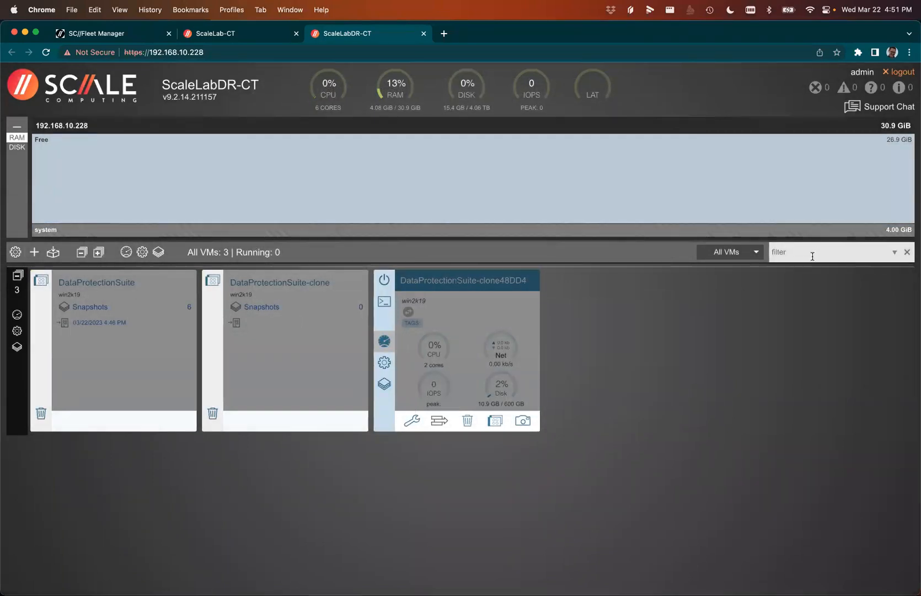
click(755, 252)
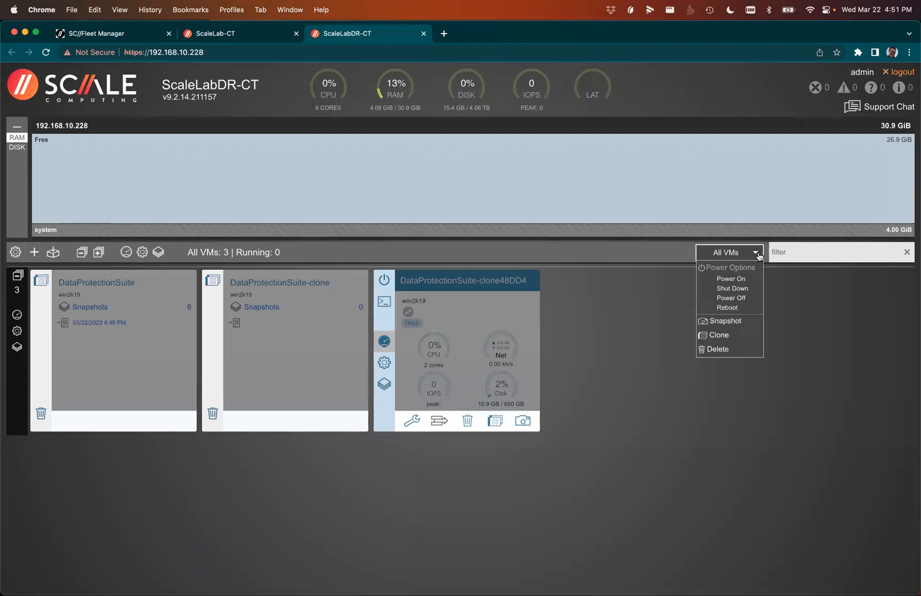
mouse_move(721, 335)
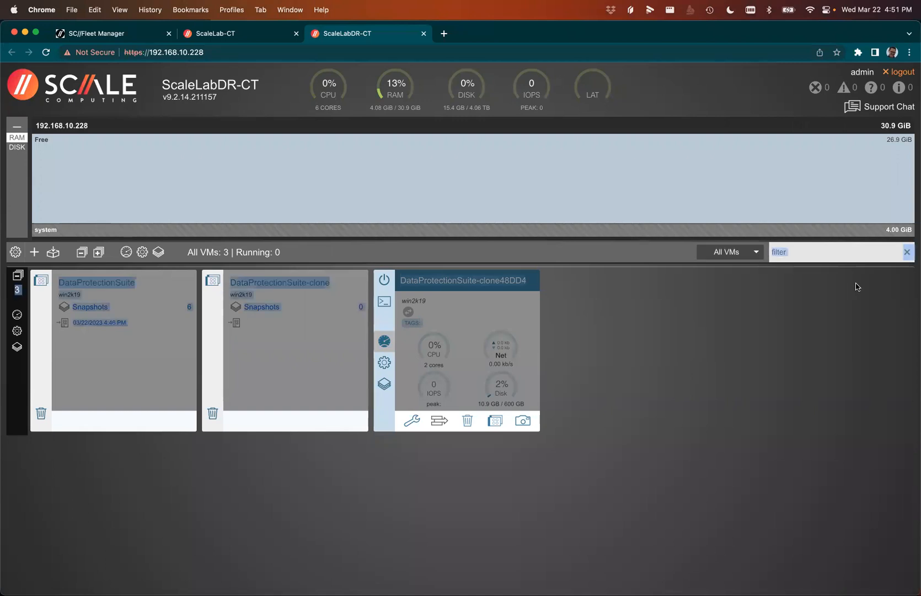
click(756, 254)
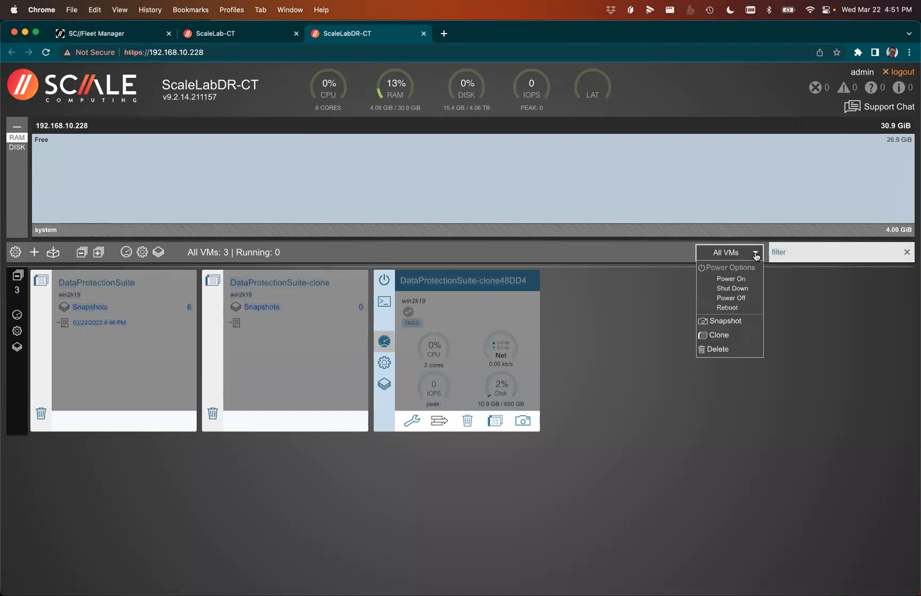
mouse_move(719, 335)
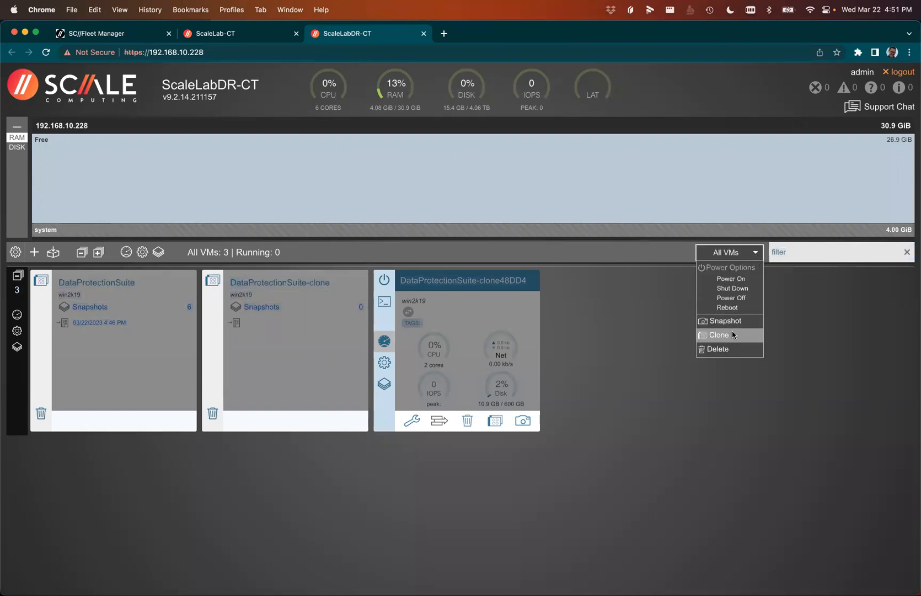
text(REPLICATION_TARGET)
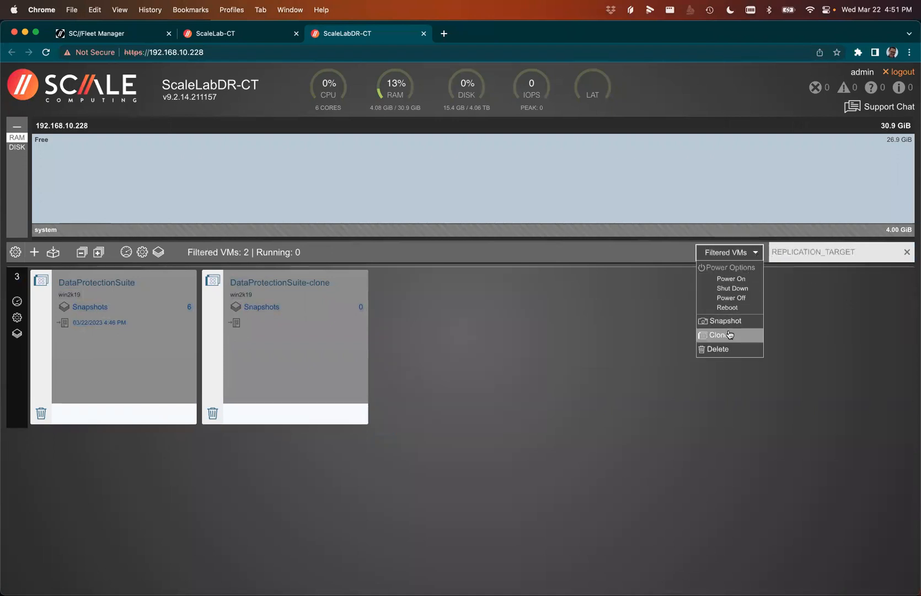
Step: Clone both replicated VMs and power on the two new clones
click(716, 335)
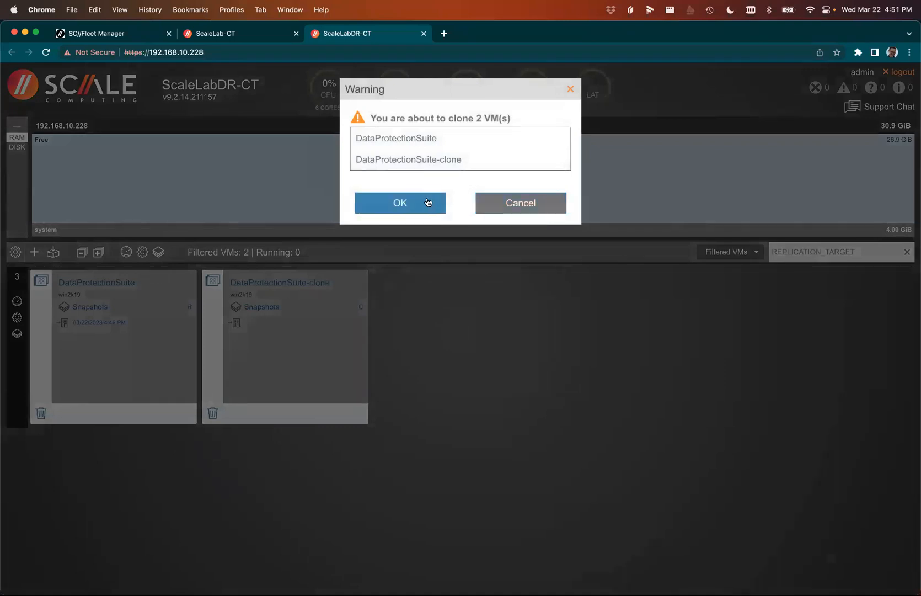
click(399, 202)
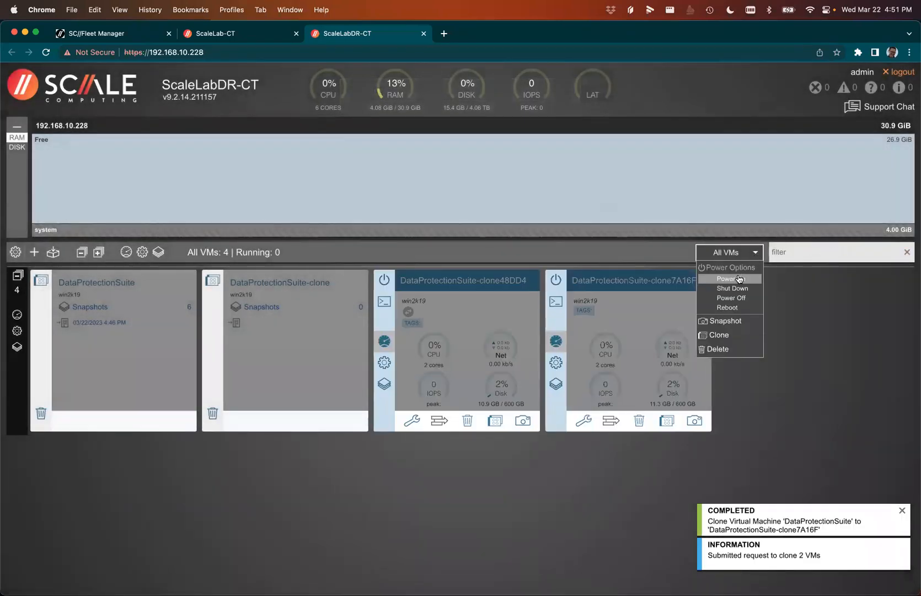
click(728, 278)
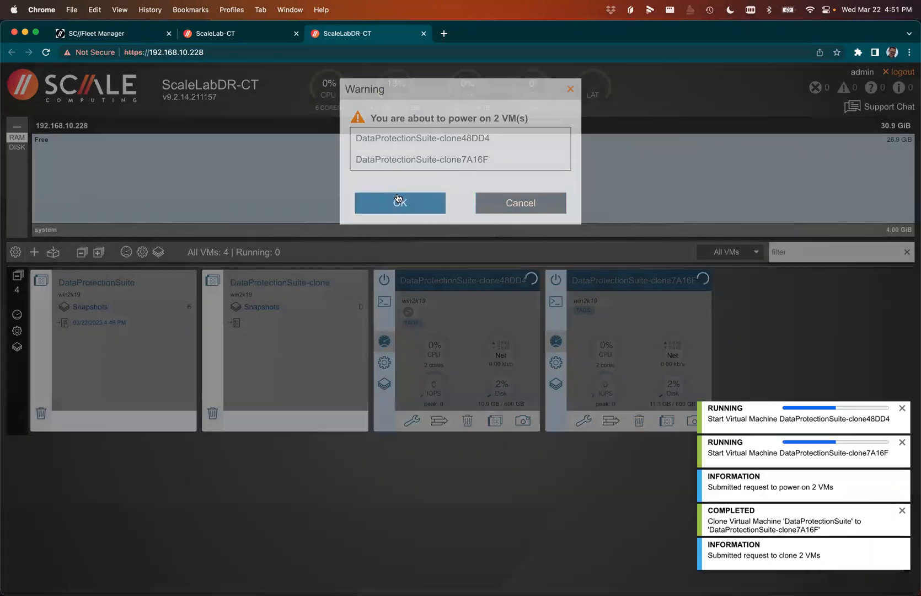
click(399, 202)
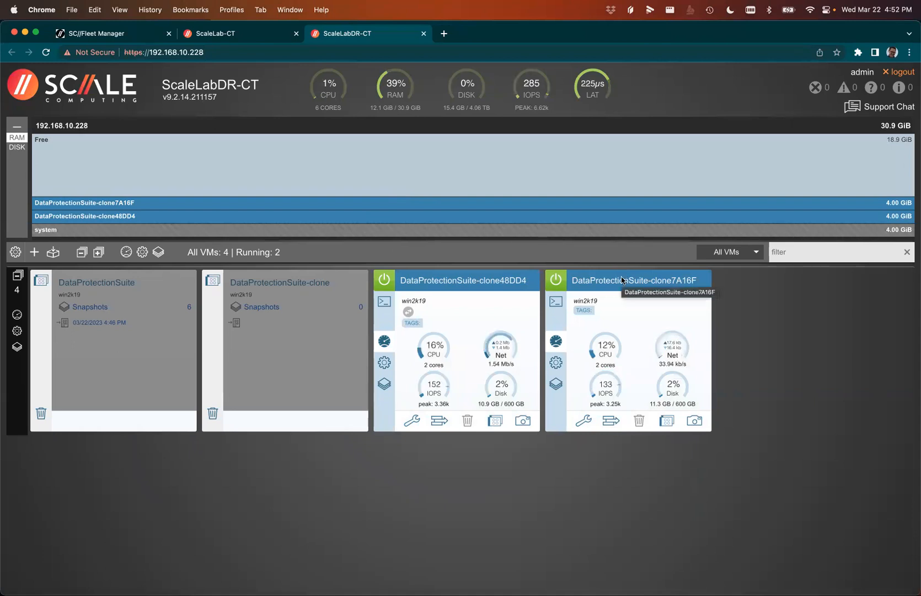
mouse_move(461, 421)
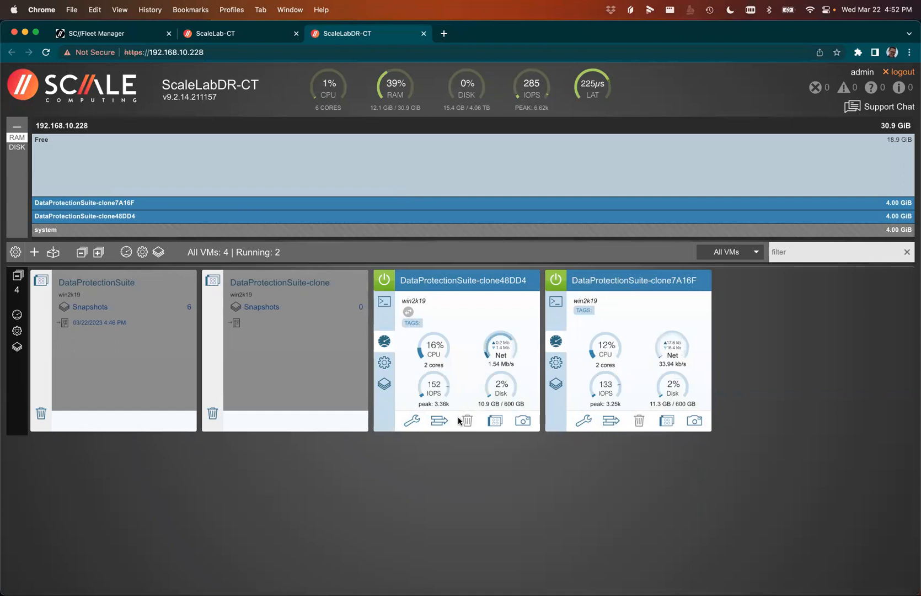
mouse_move(466, 419)
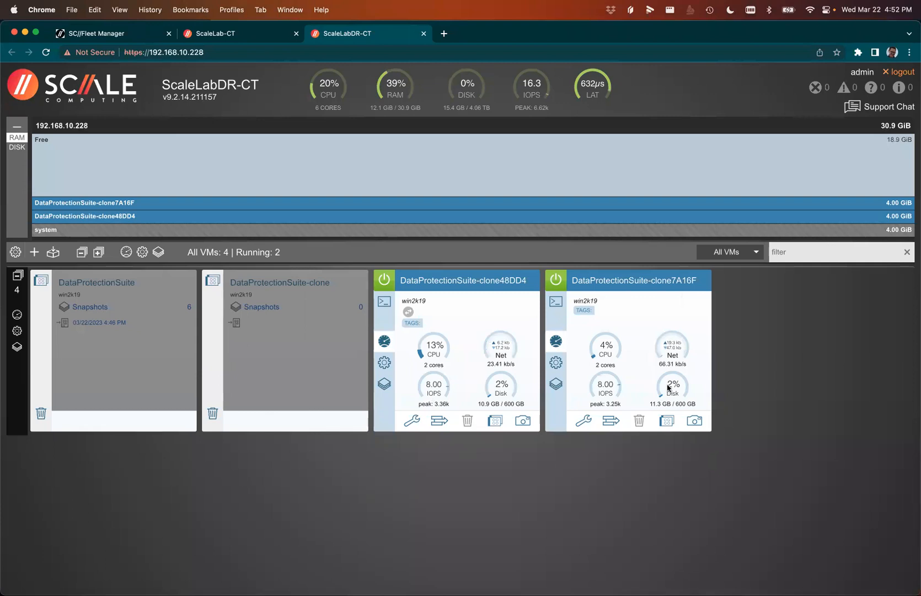
mouse_move(668, 469)
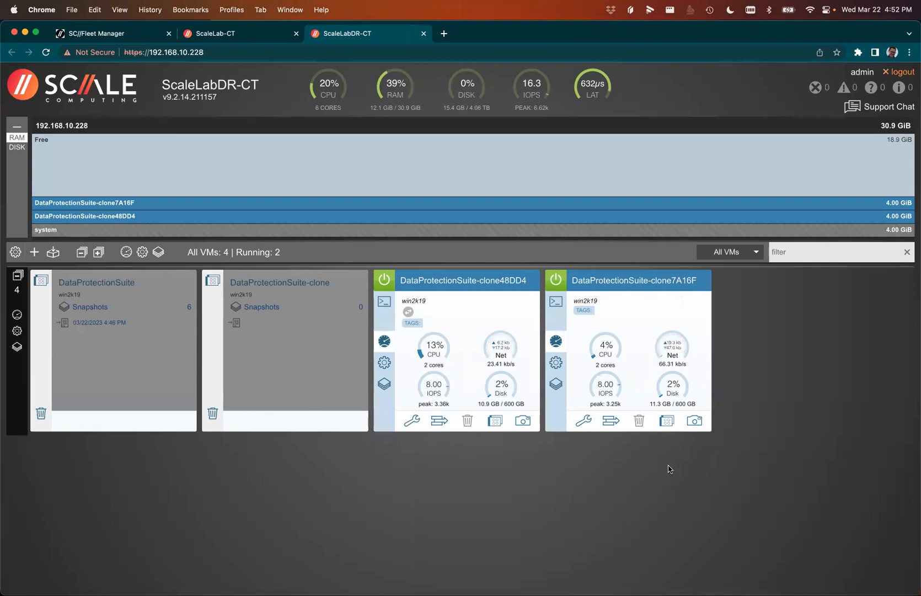
mouse_move(595, 240)
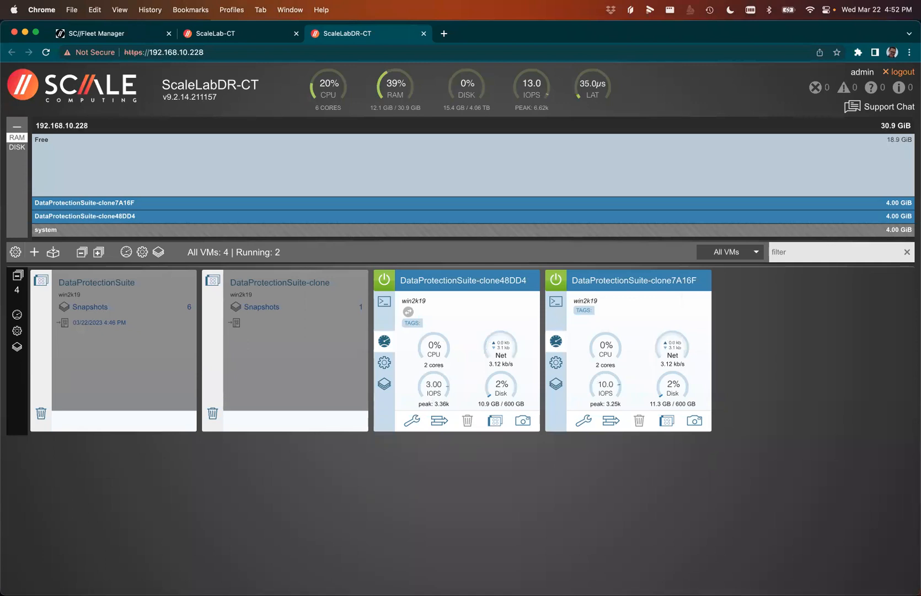
mouse_move(482, 303)
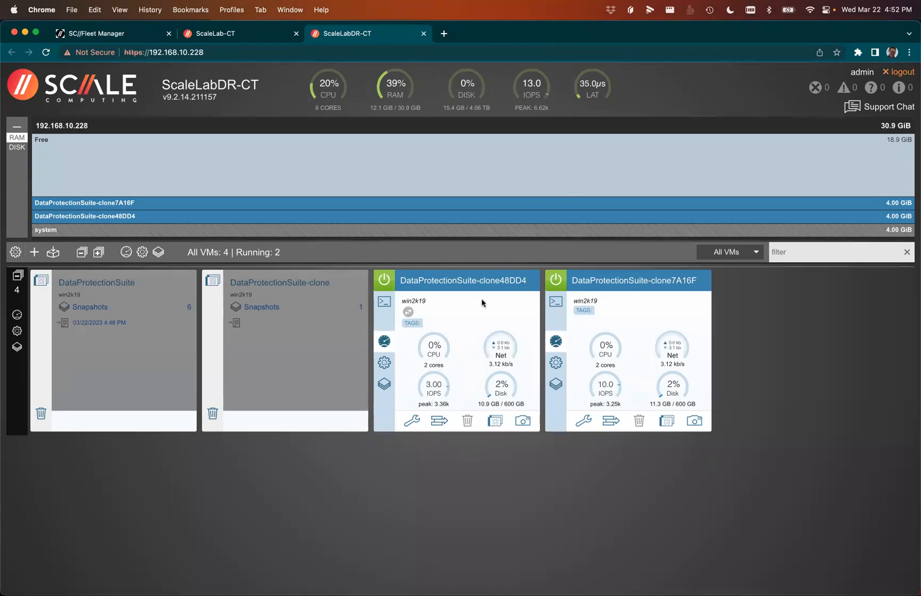